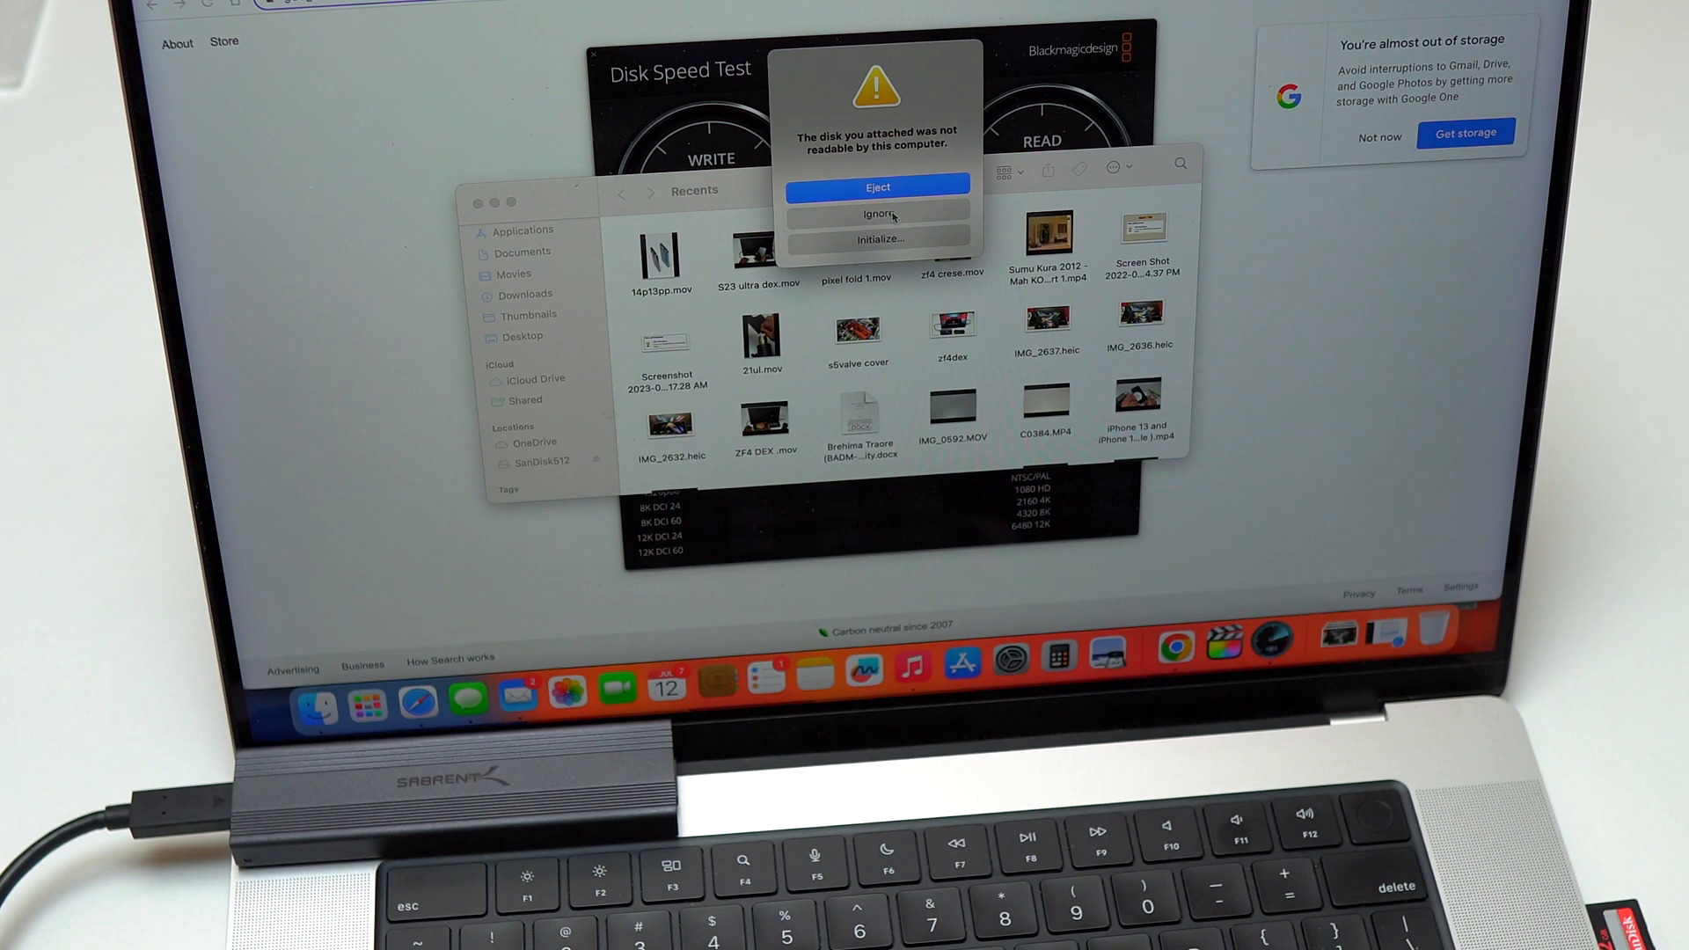
Step: Initialize the unreadable drive and select the 2 TB Sabrent Media disk under External
{"action": "left_click", "coordinate": [878, 213]}
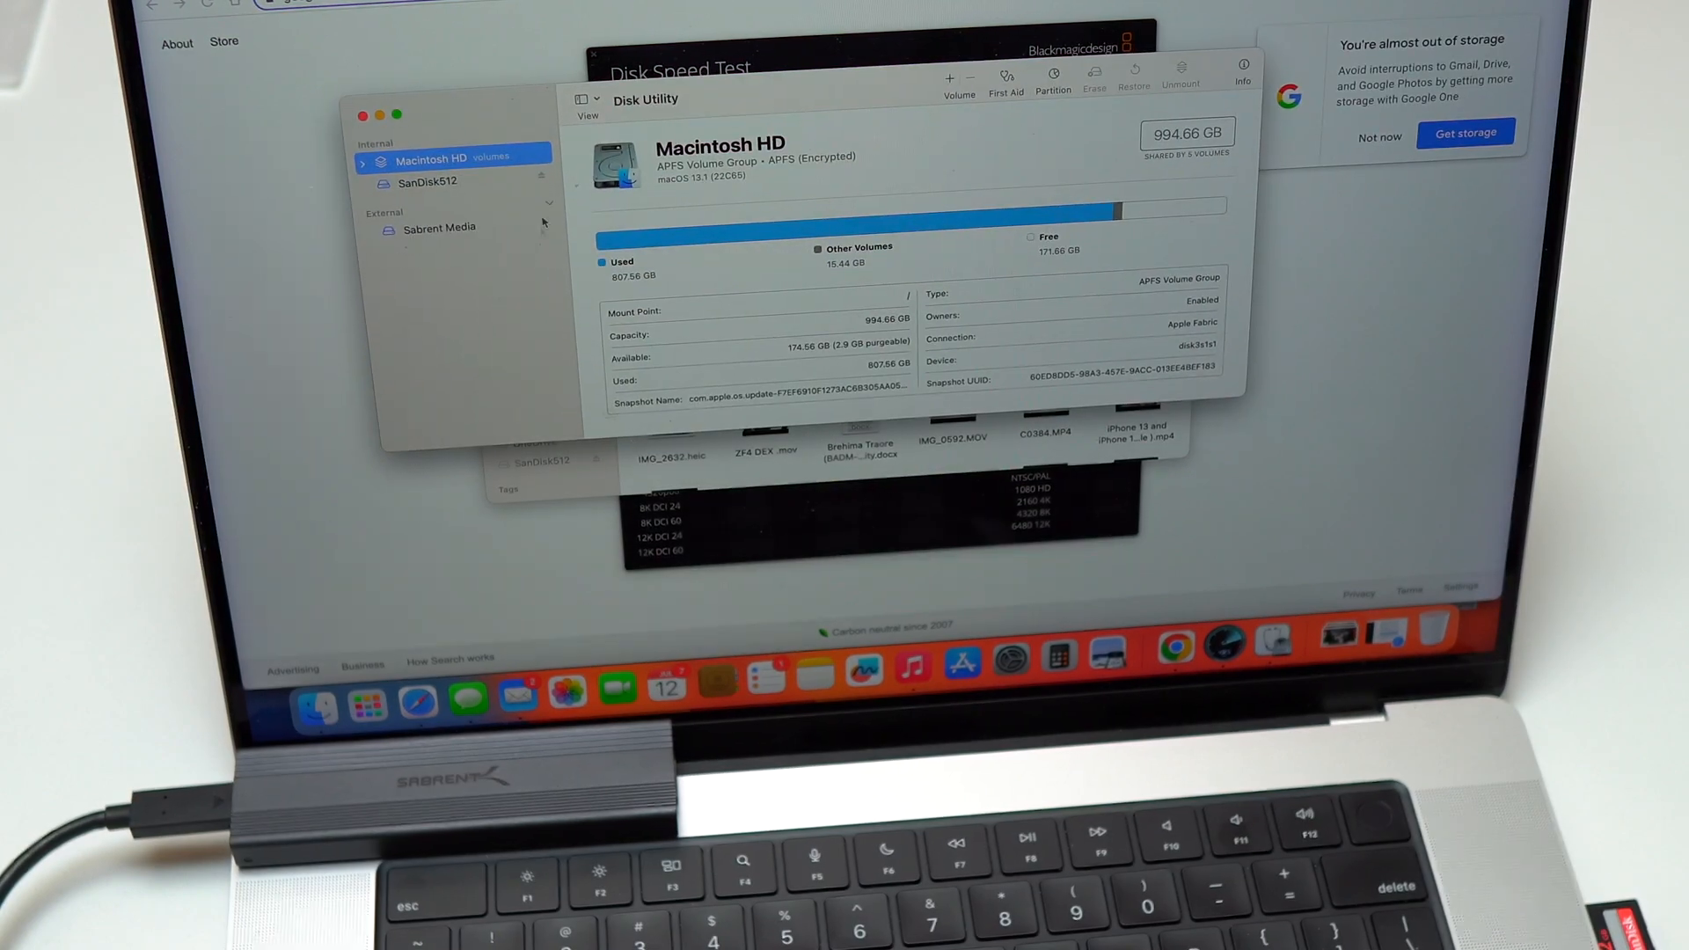
{"action": "left_click", "coordinate": [437, 227]}
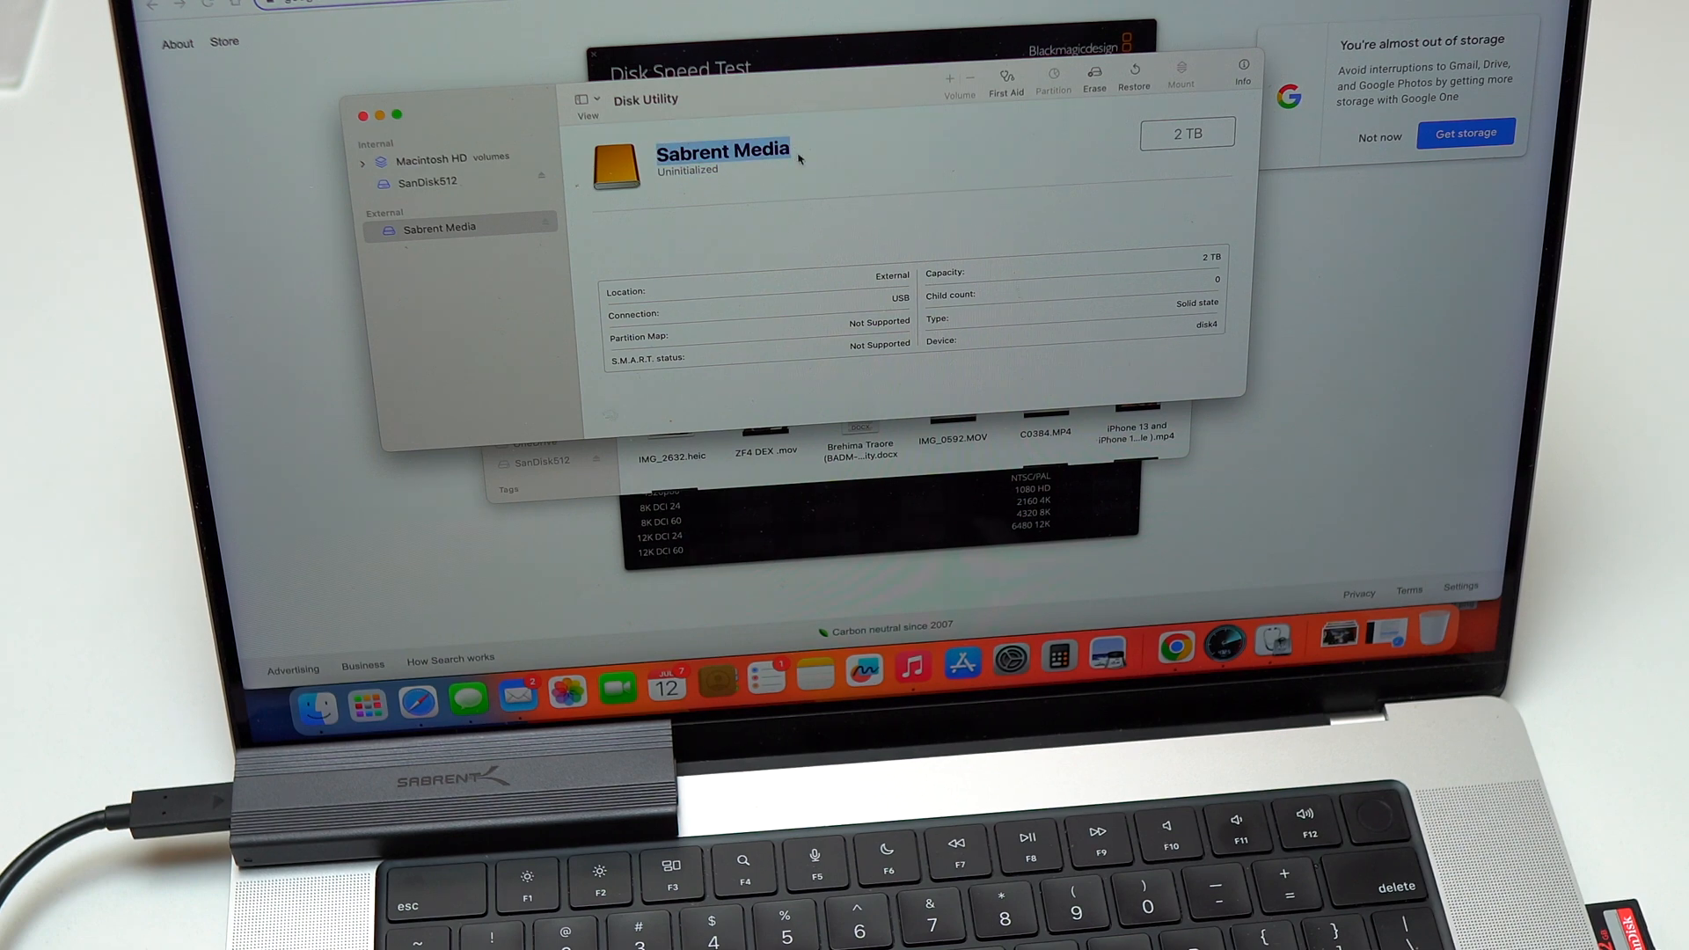
{"action": "mouse_move", "coordinate": [666, 313]}
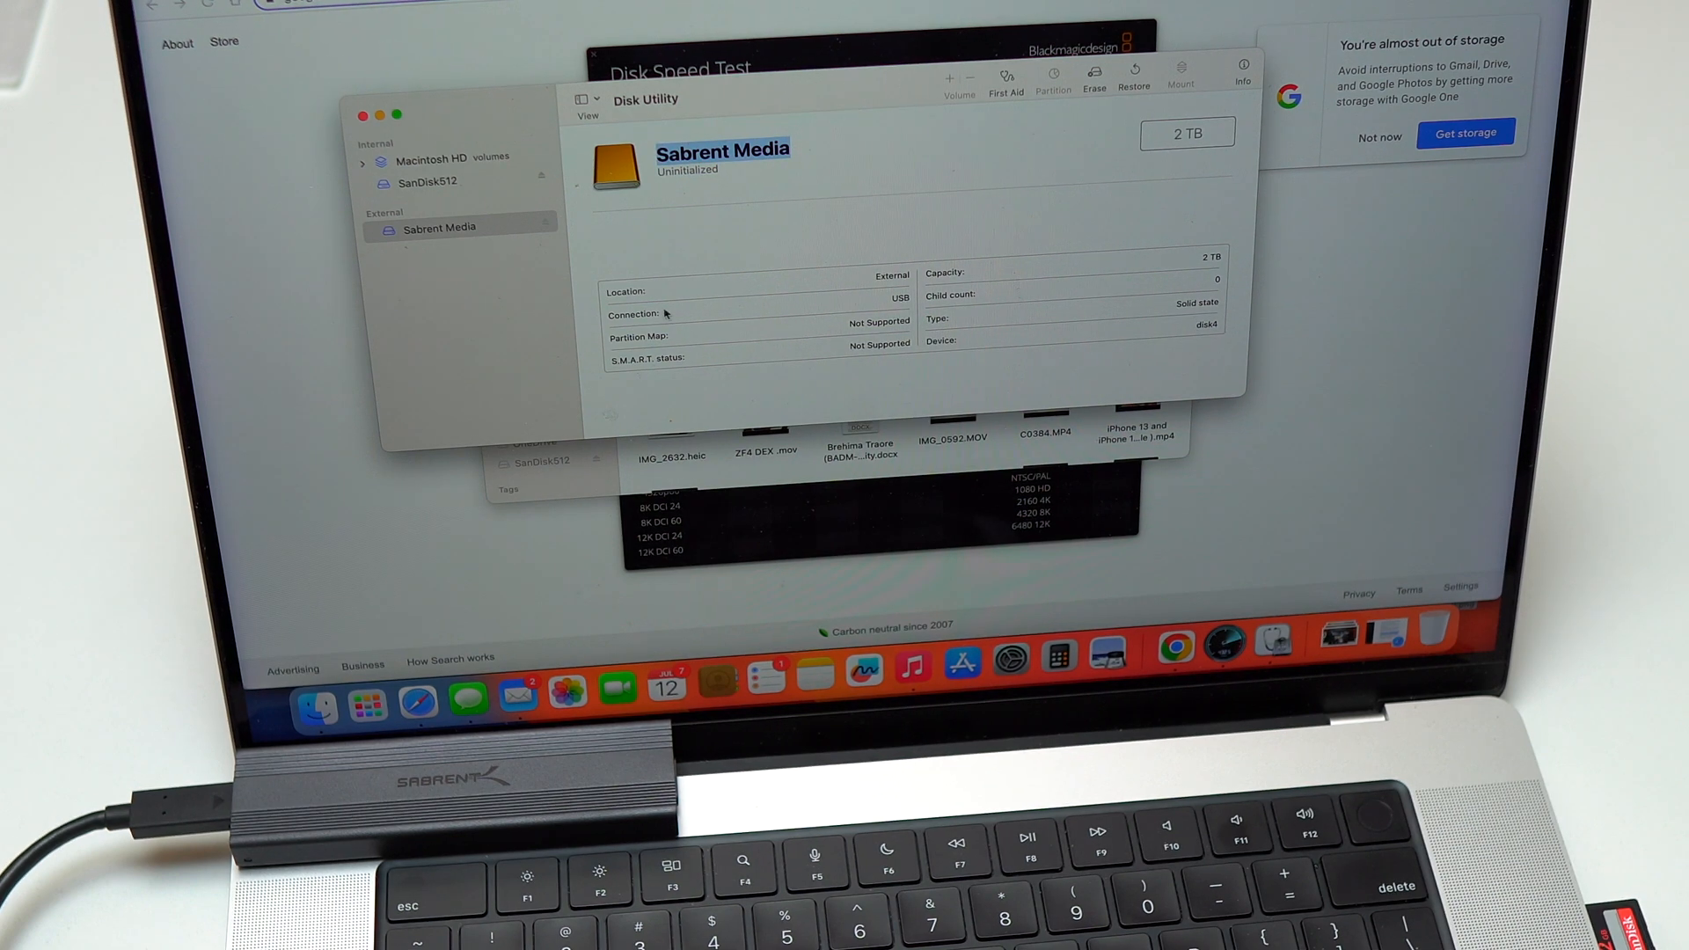
{"action": "mouse_move", "coordinate": [1019, 338]}
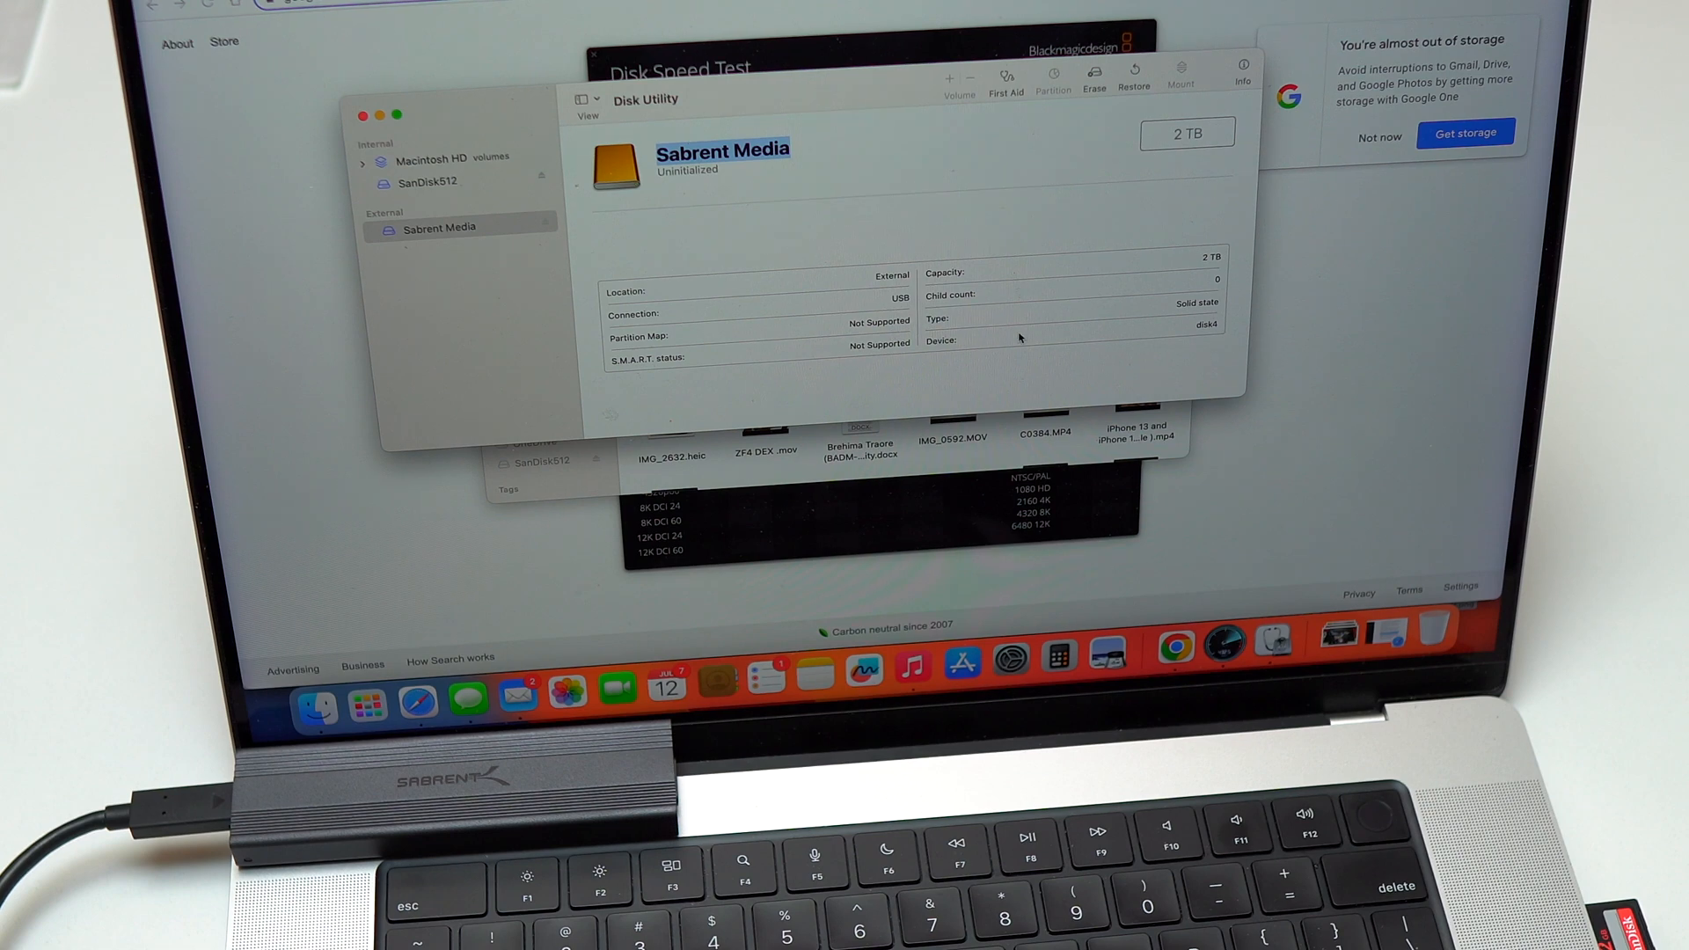
Step: Erase Sabrent Media as APFS volume 'S980P' using GUID Partition Map
{"action": "left_click", "coordinate": [1093, 74]}
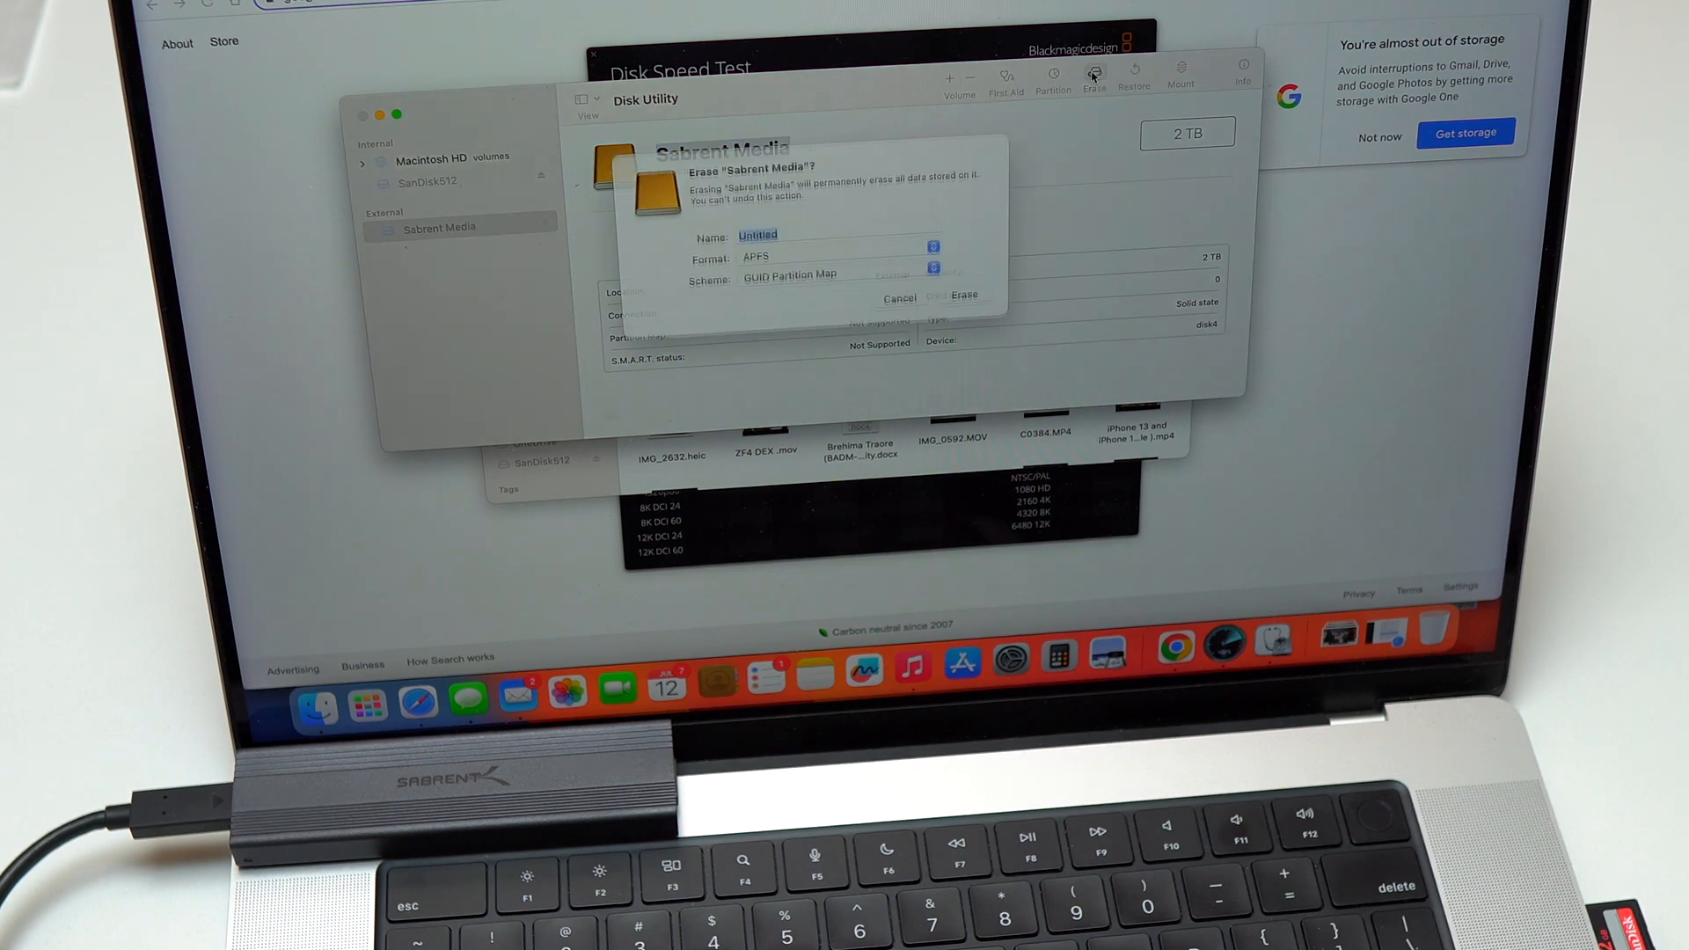
{"action": "type", "text": "S980"}
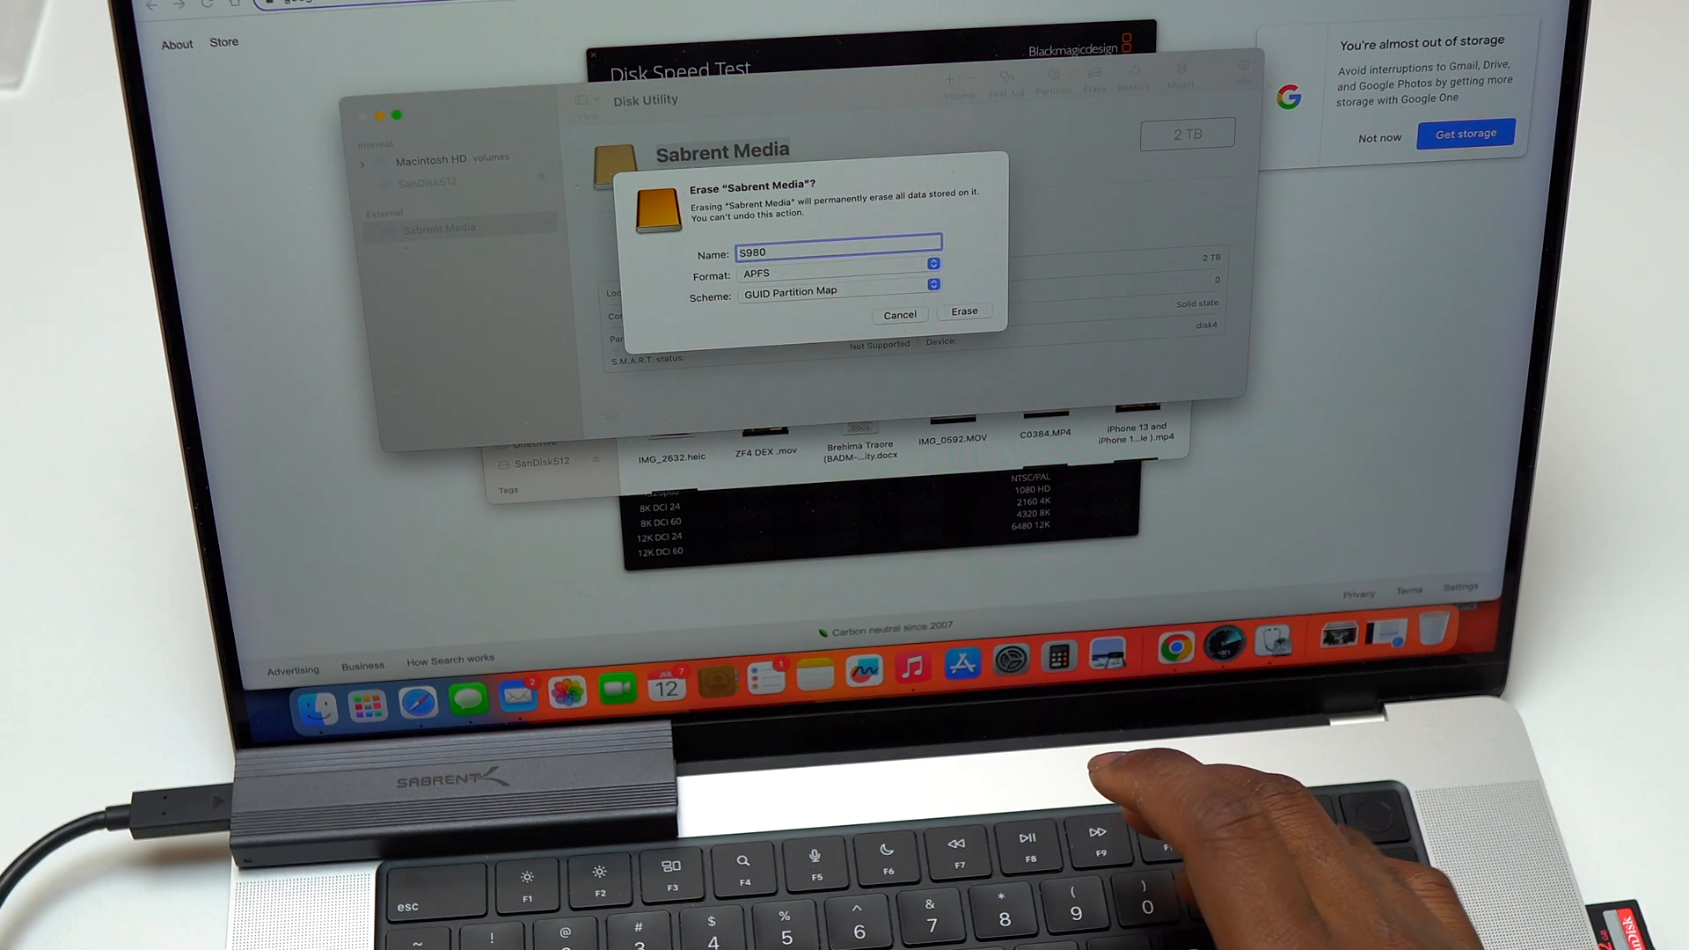
{"action": "type", "text": "P"}
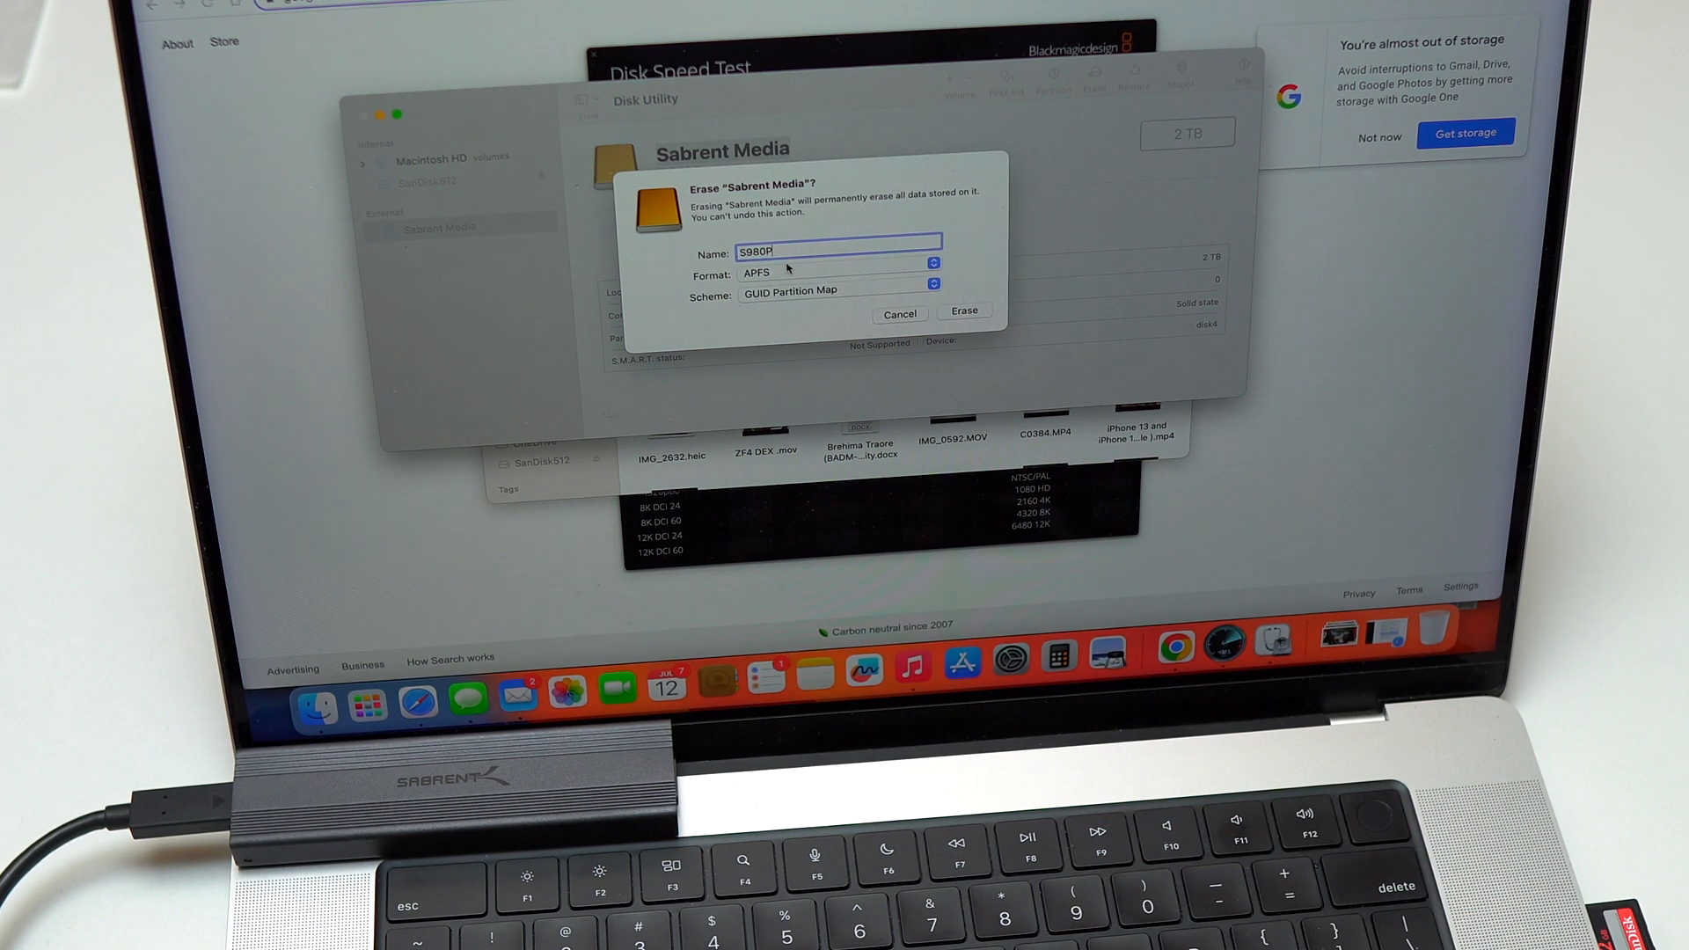
{"action": "left_click", "coordinate": [932, 292]}
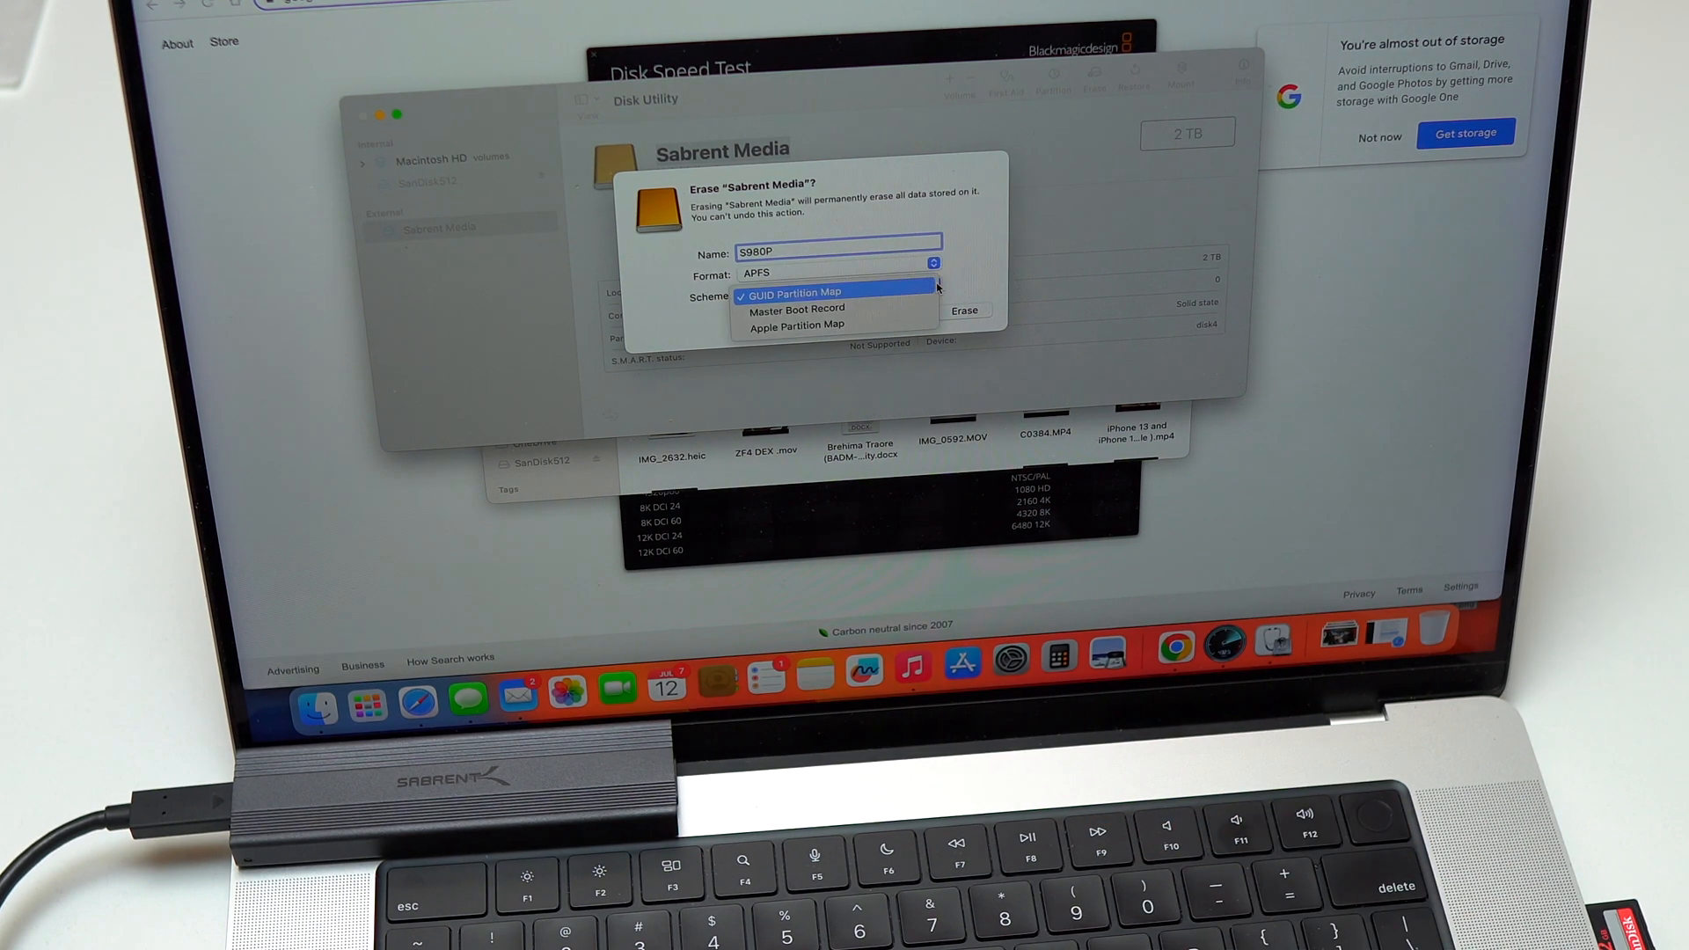
{"action": "left_click", "coordinate": [792, 292]}
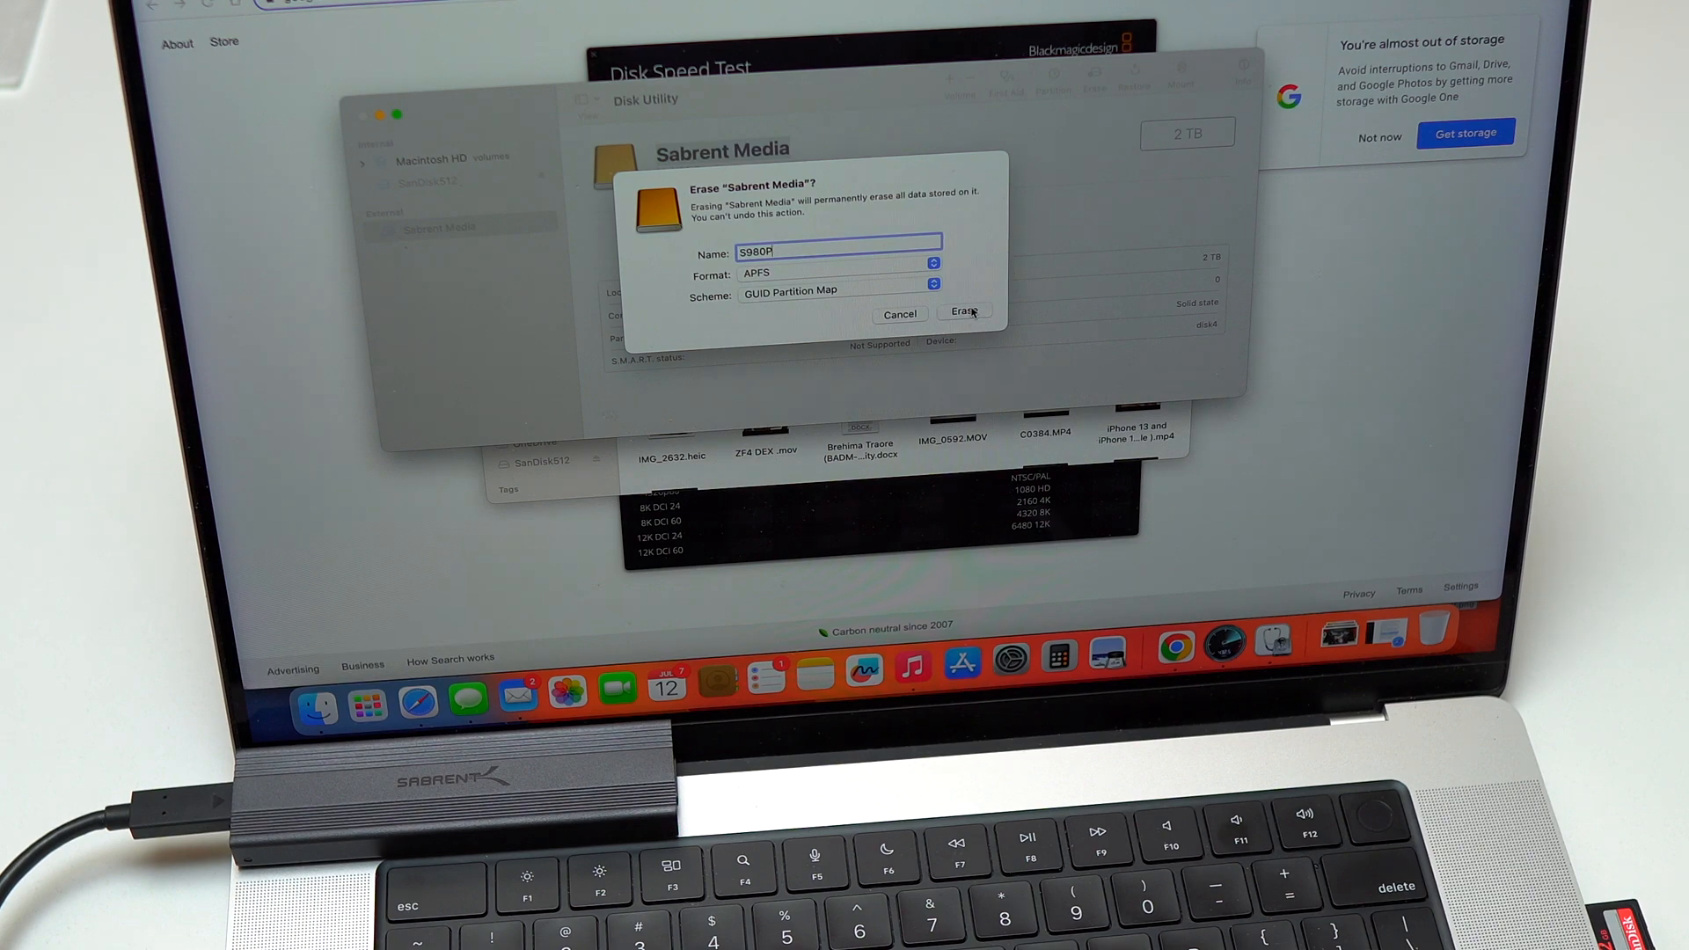
{"action": "left_click", "coordinate": [961, 313]}
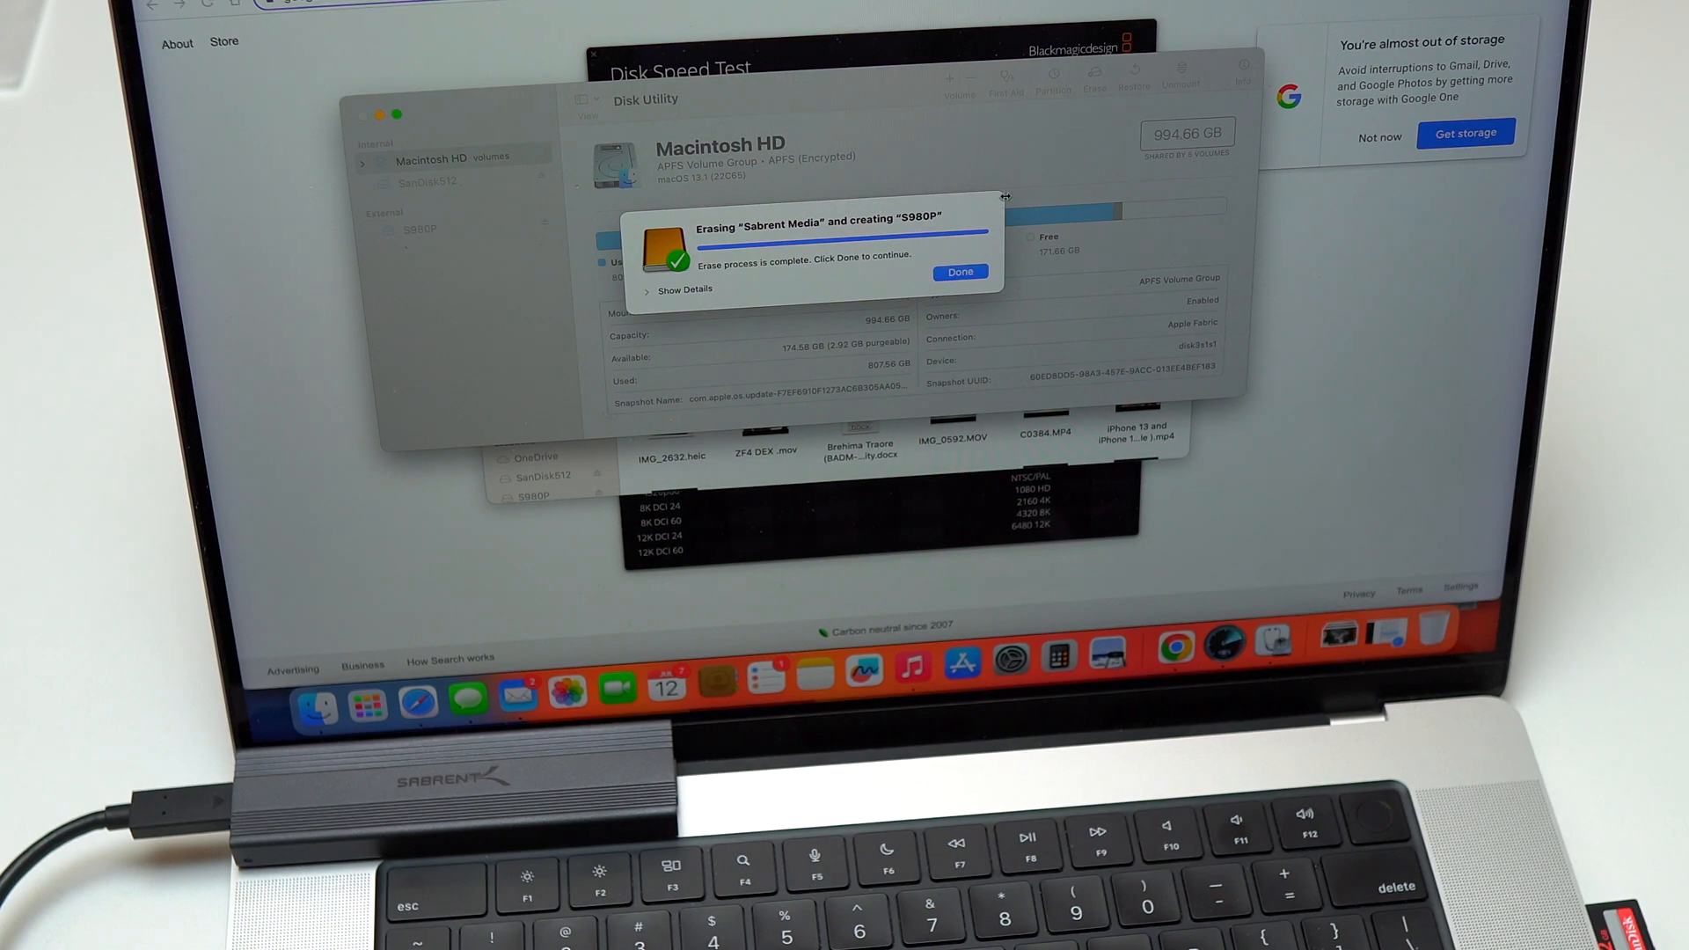
{"action": "left_click", "coordinate": [959, 272]}
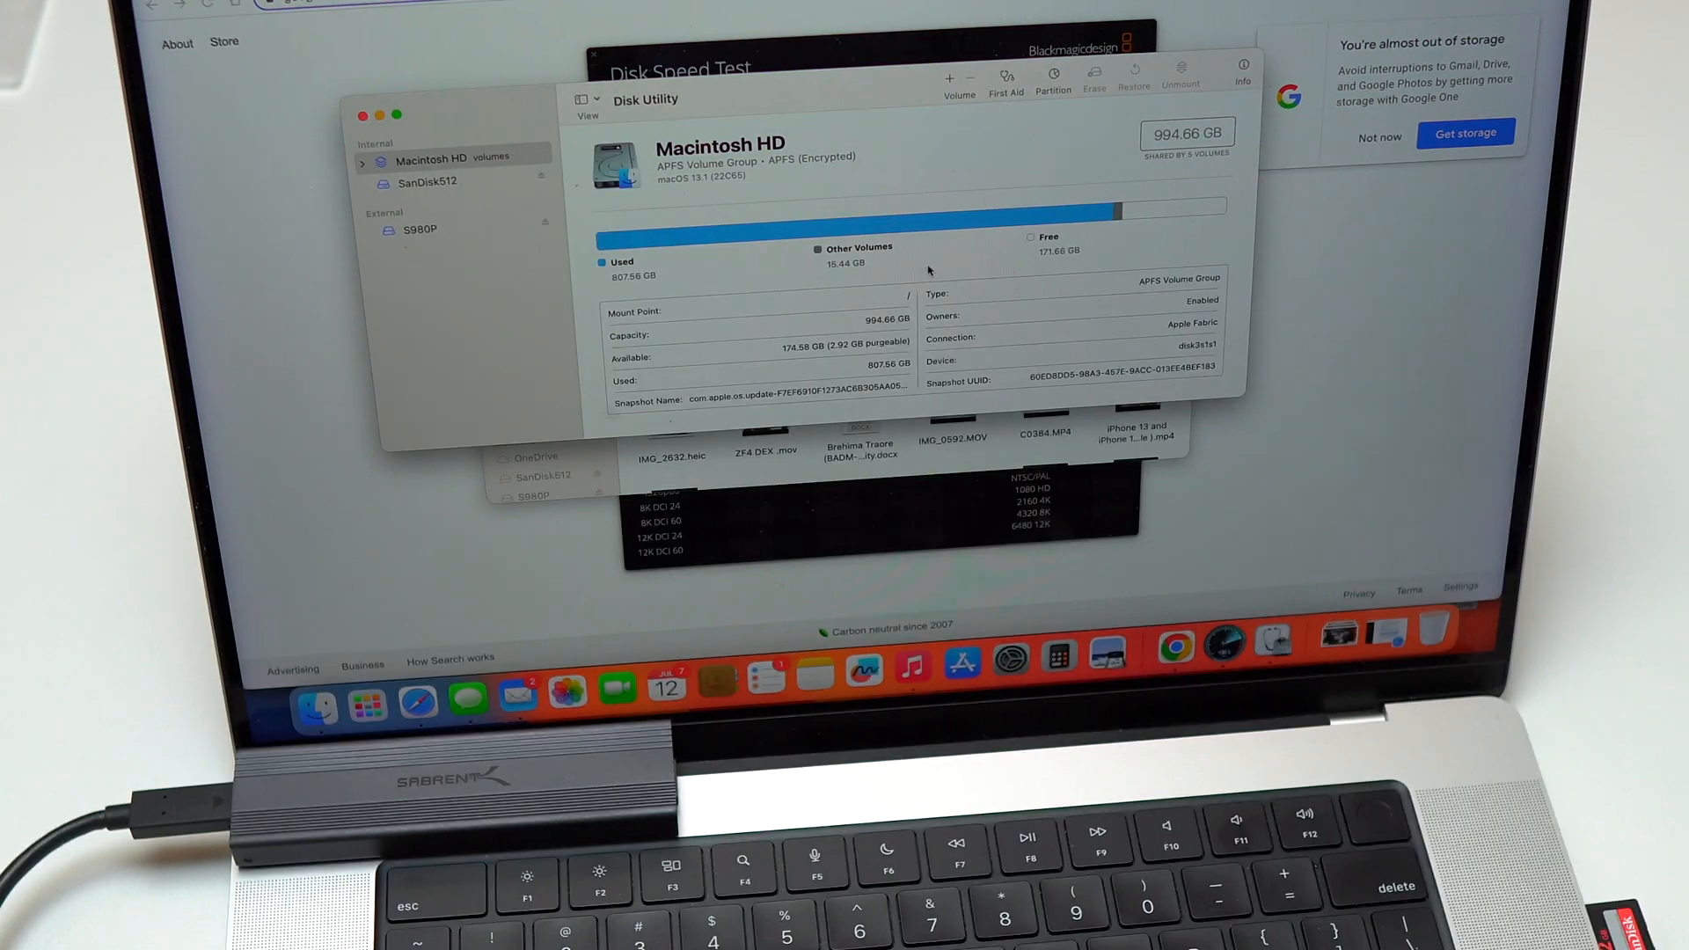
{"action": "mouse_move", "coordinate": [637, 481]}
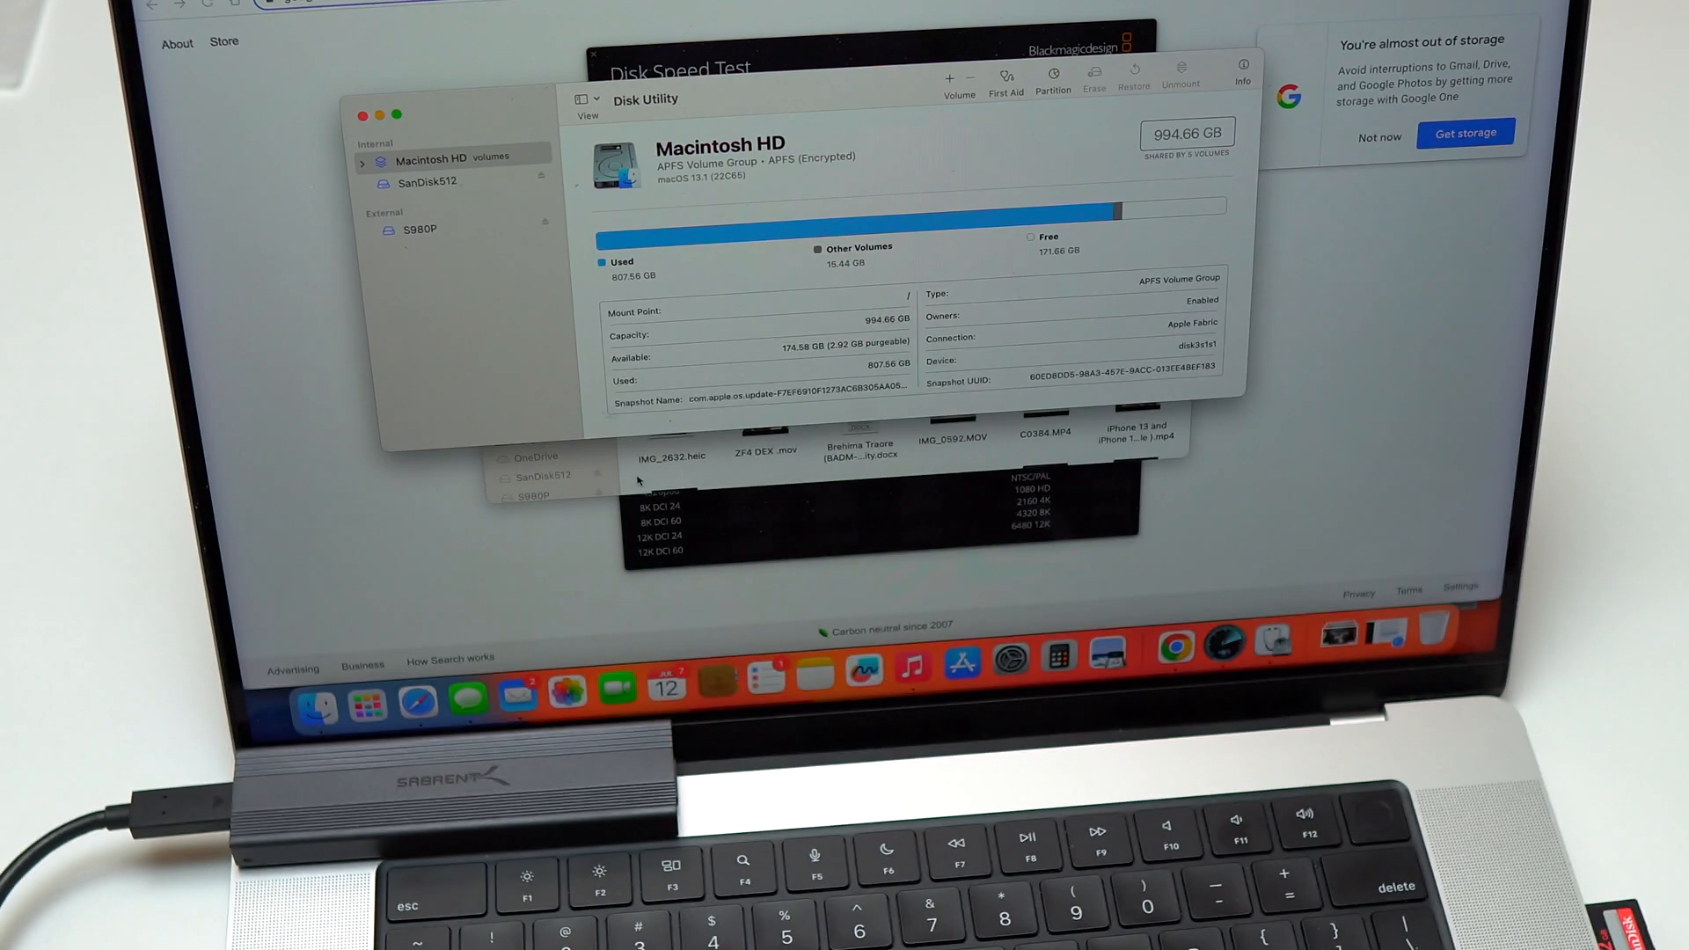
Step: Target the S980P drive in Disk Speed Test and run the benchmark (~975 MB/s write, ~913 MB/s read)
{"action": "left_click", "coordinate": [420, 230]}
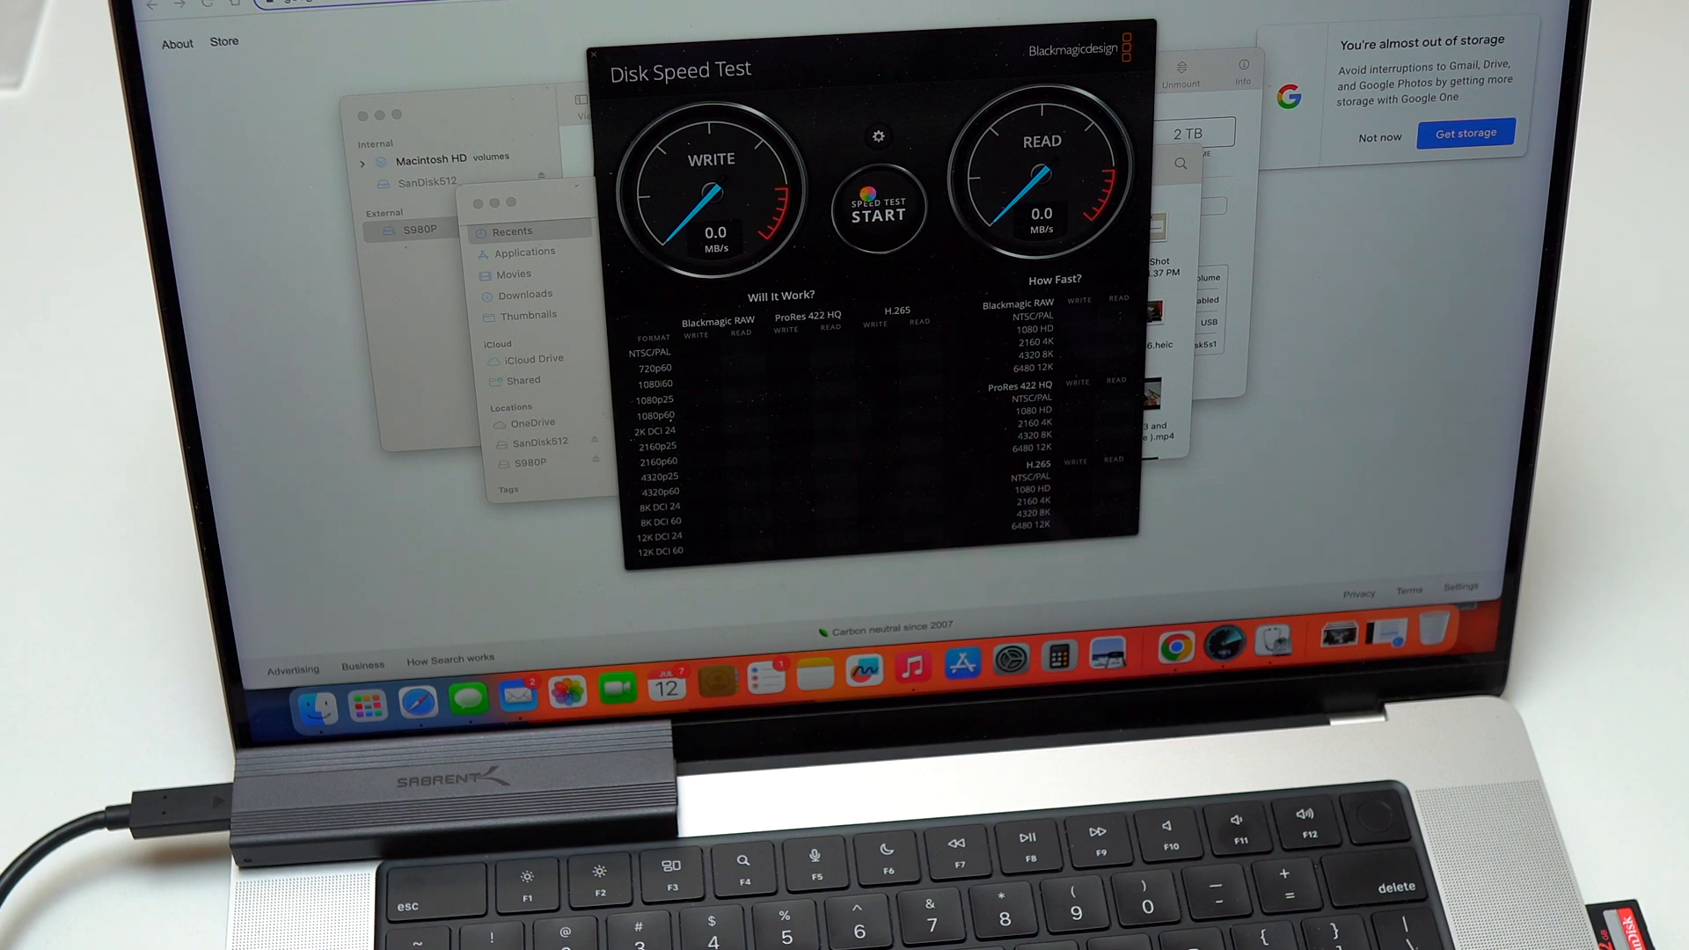
{"action": "left_click", "coordinate": [877, 136]}
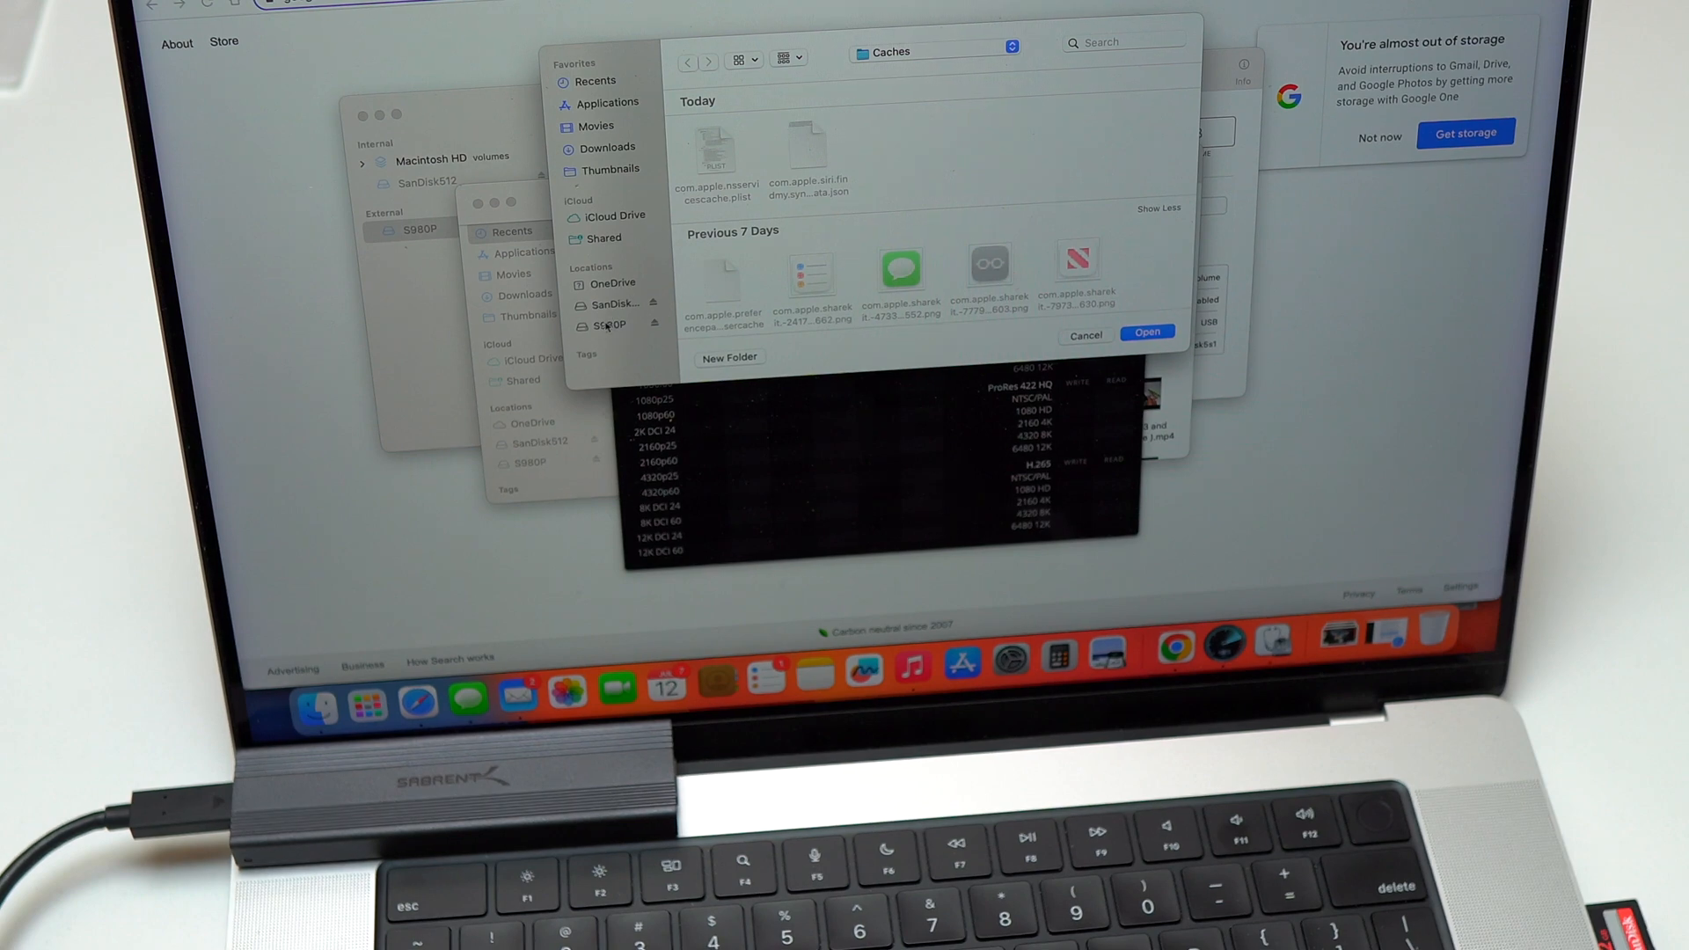
{"action": "left_click", "coordinate": [609, 325]}
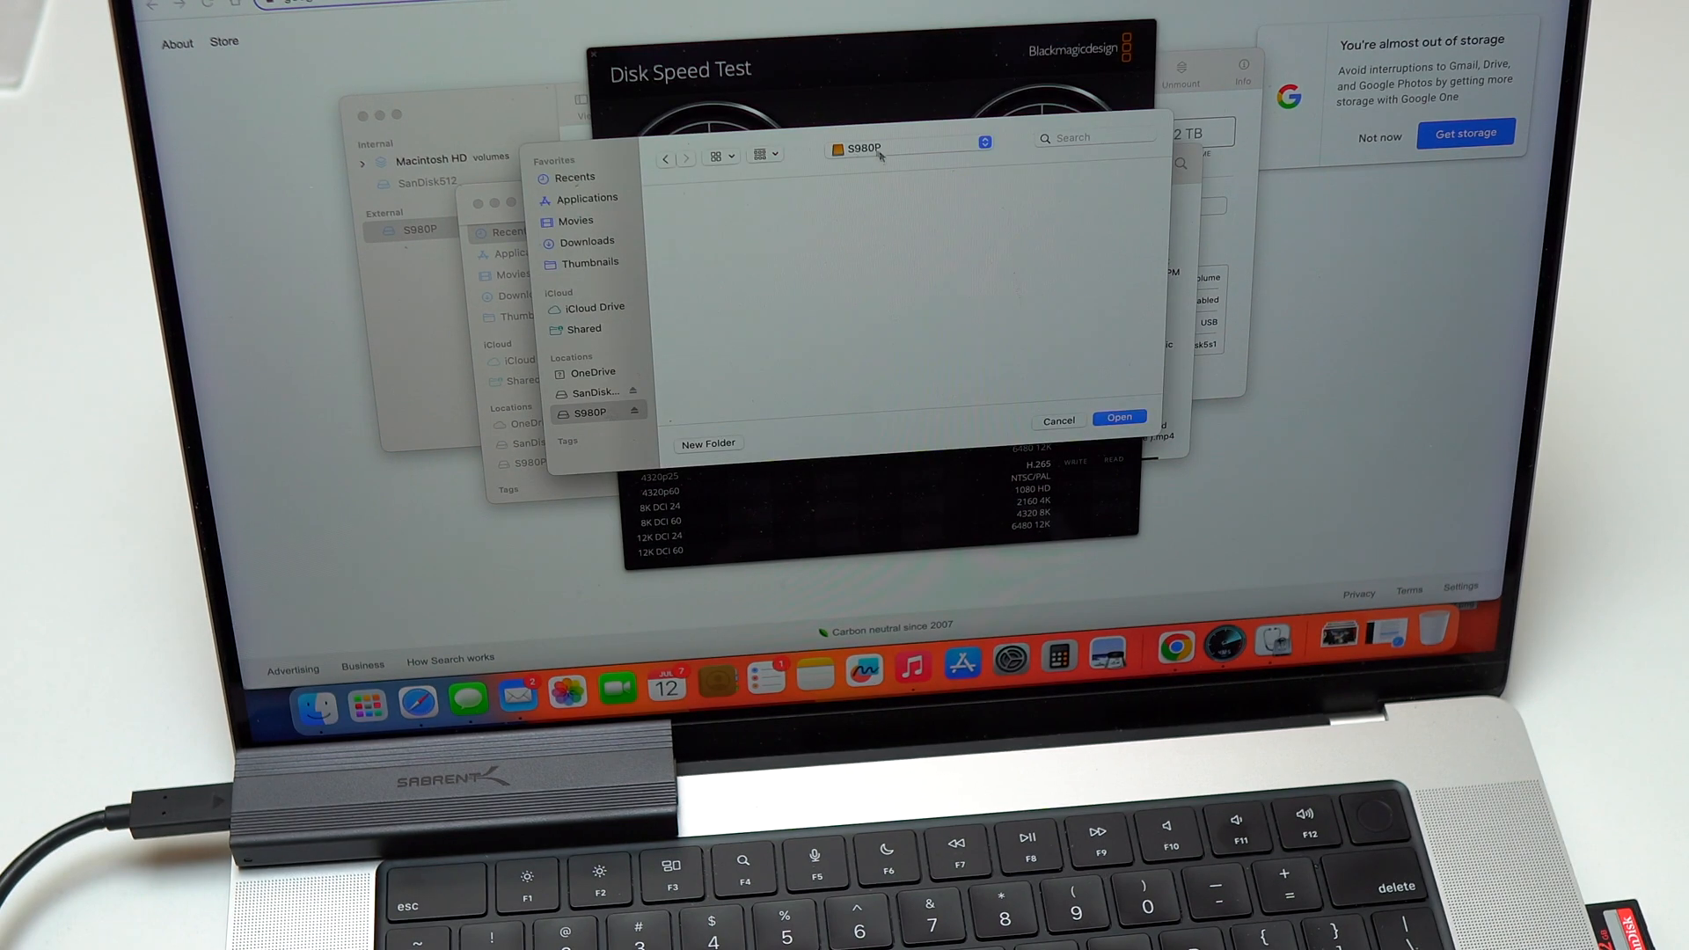
{"action": "left_click", "coordinate": [1117, 418]}
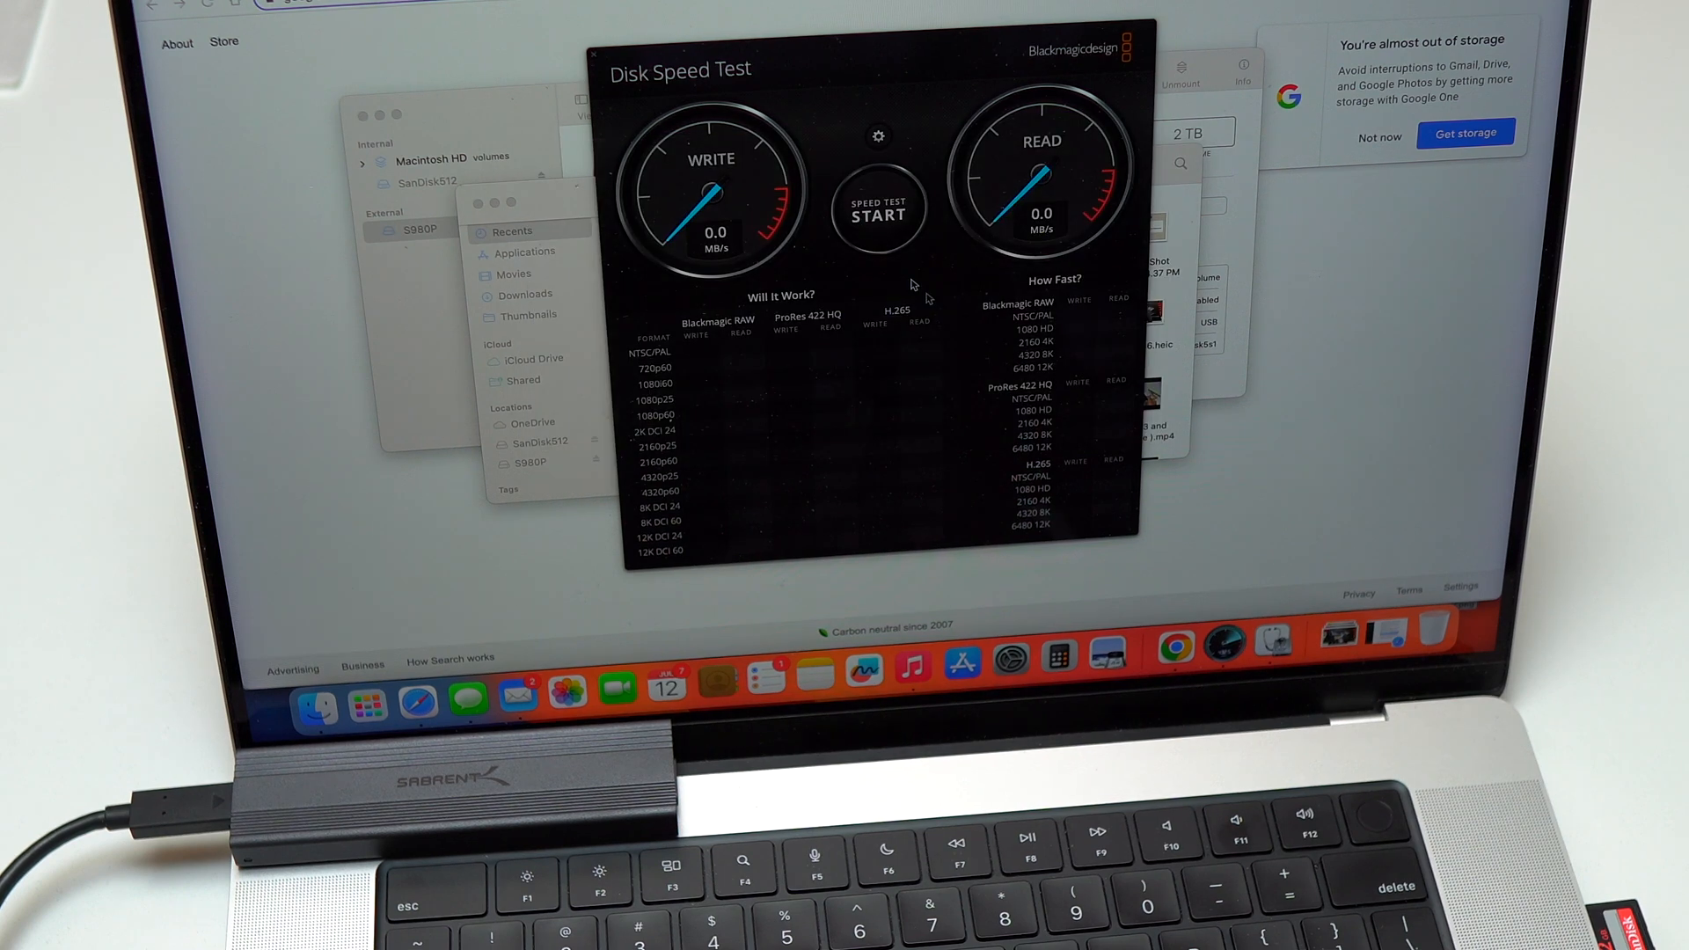
{"action": "left_click", "coordinate": [877, 212]}
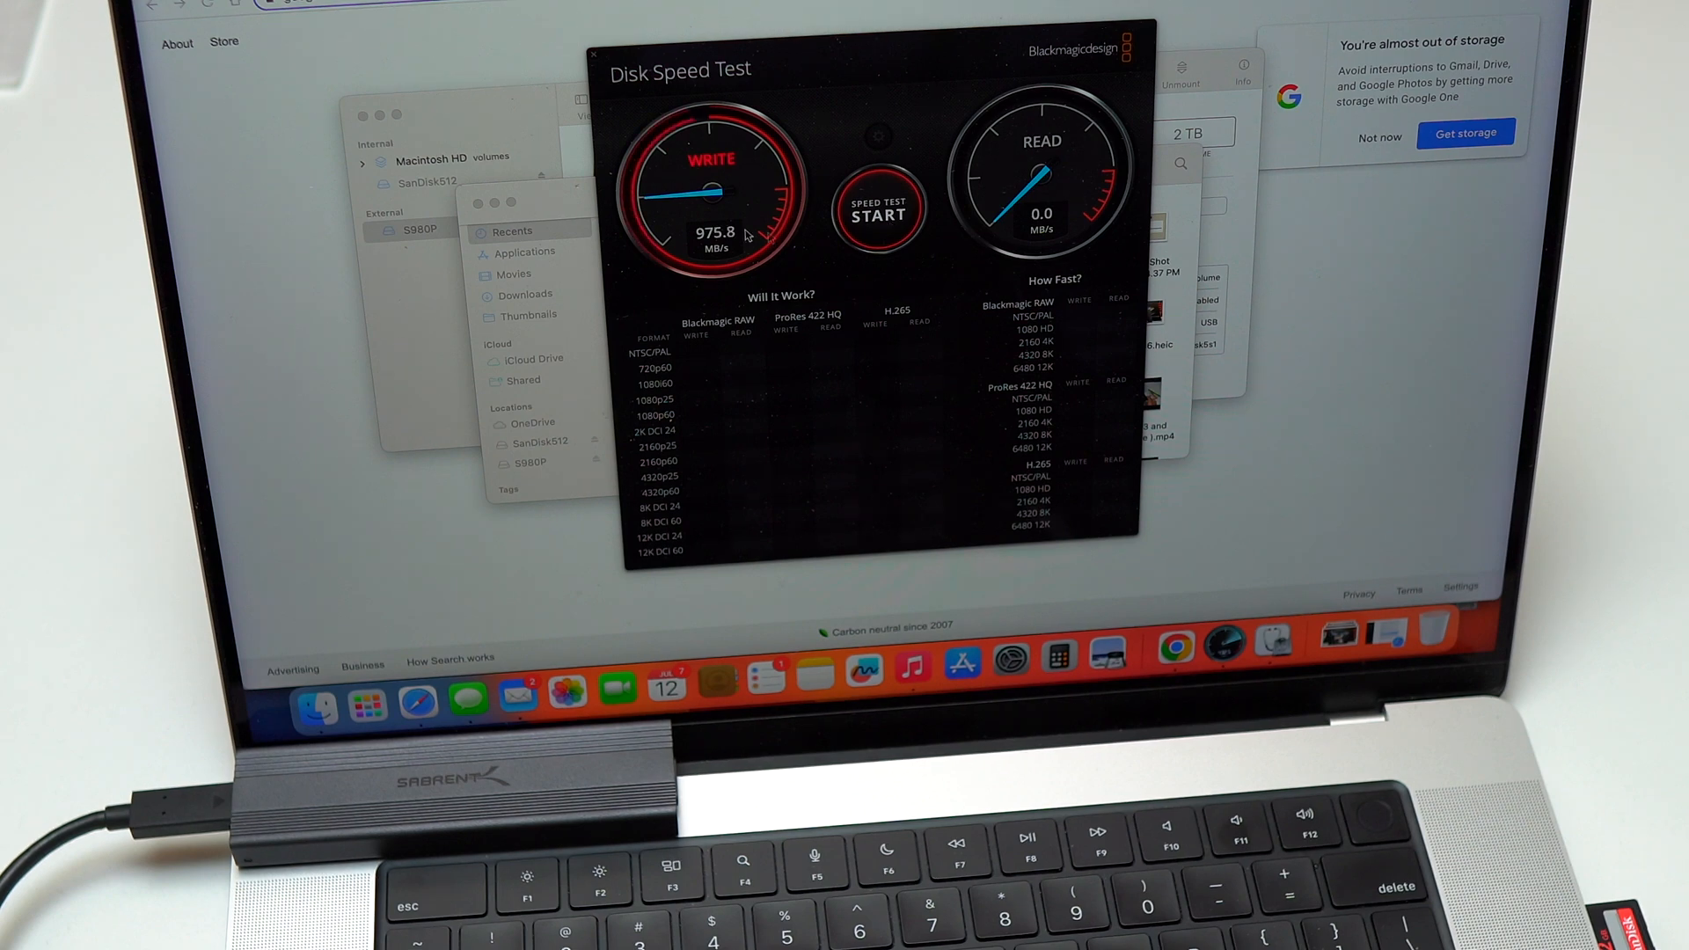
{"action": "left_click", "coordinate": [877, 212]}
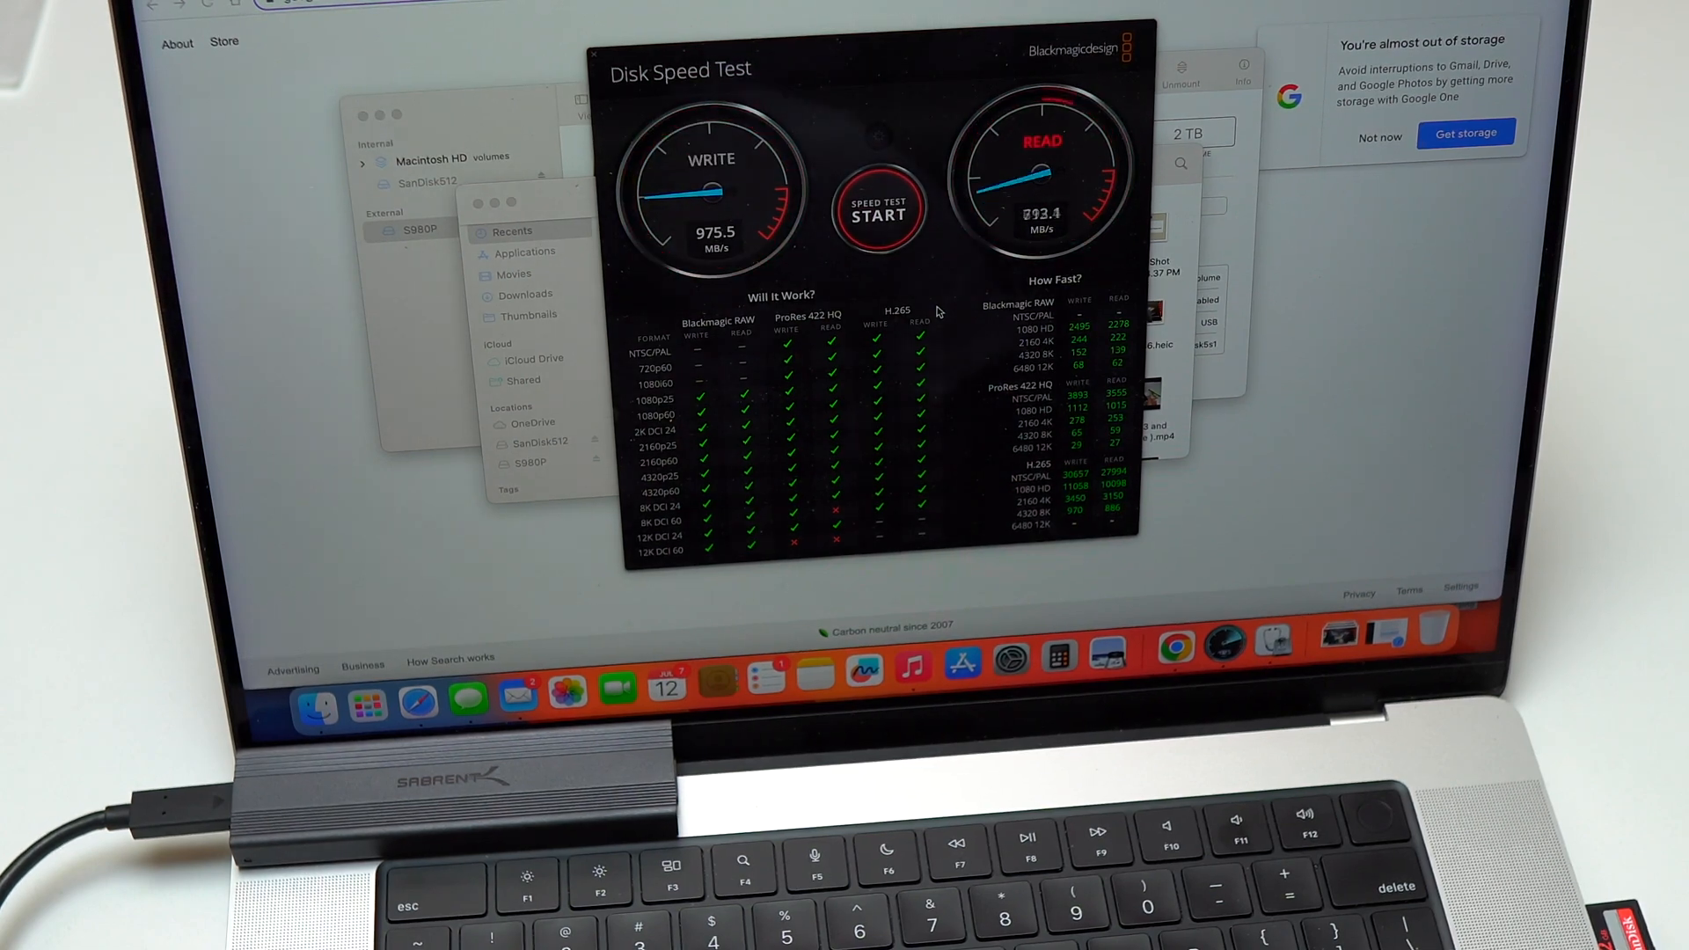
Step: Delete the S980P APFS volume, then select the Sabrent Media disk
{"action": "right_click", "coordinate": [461, 309]}
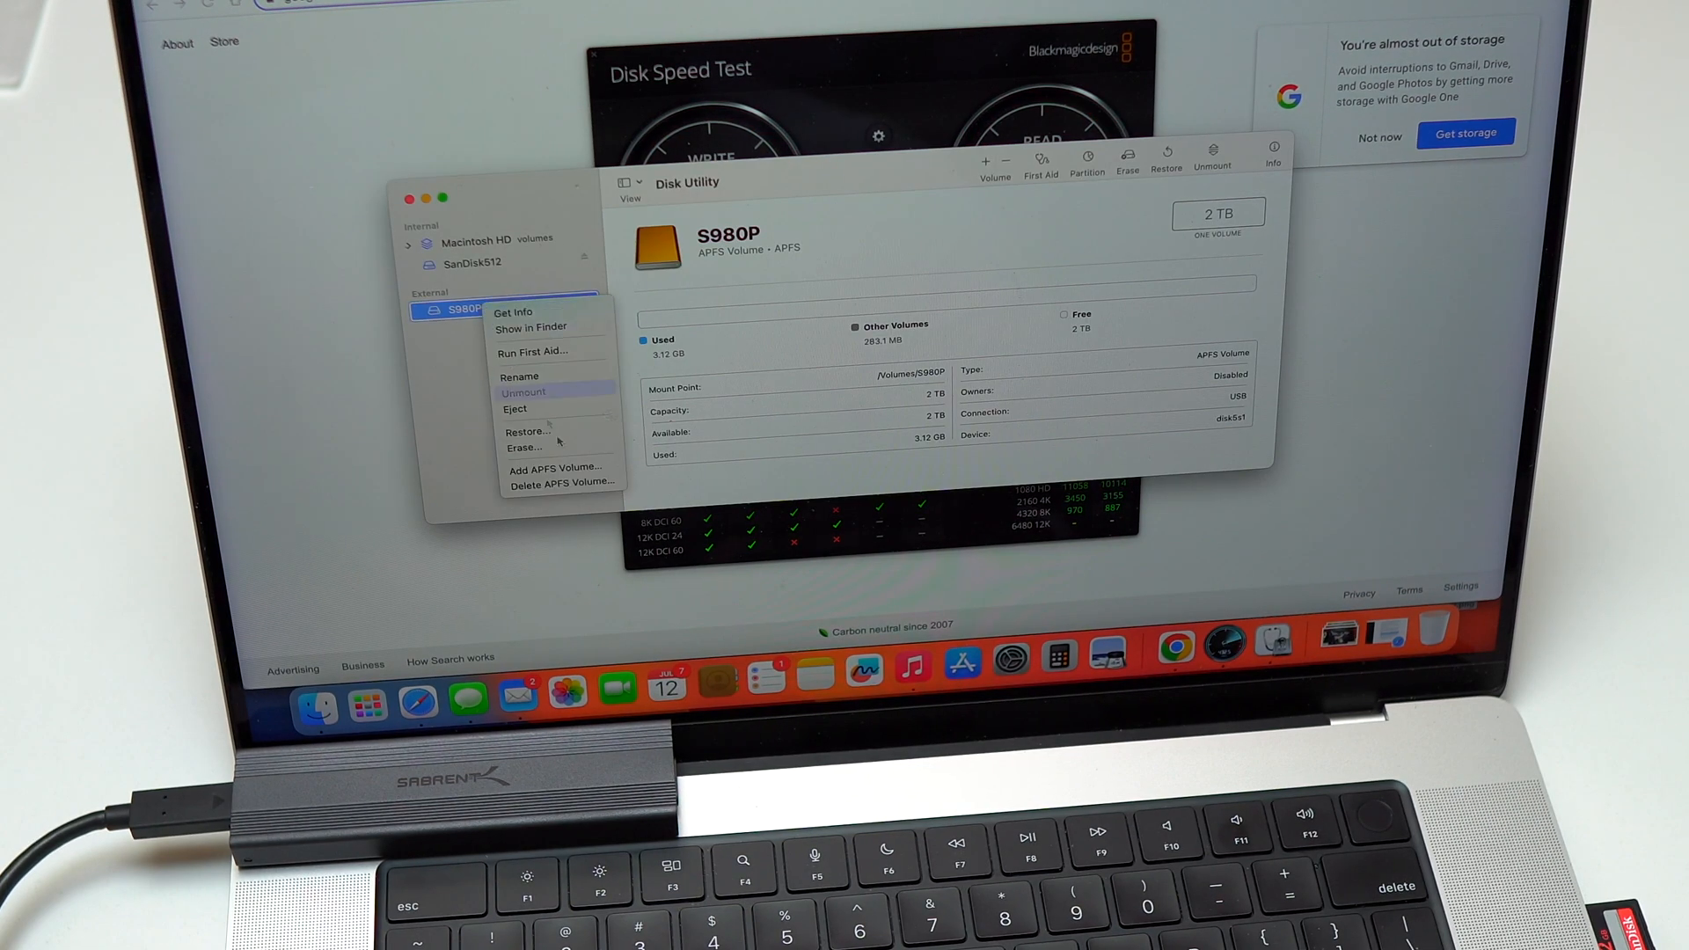
{"action": "left_click", "coordinate": [608, 489]}
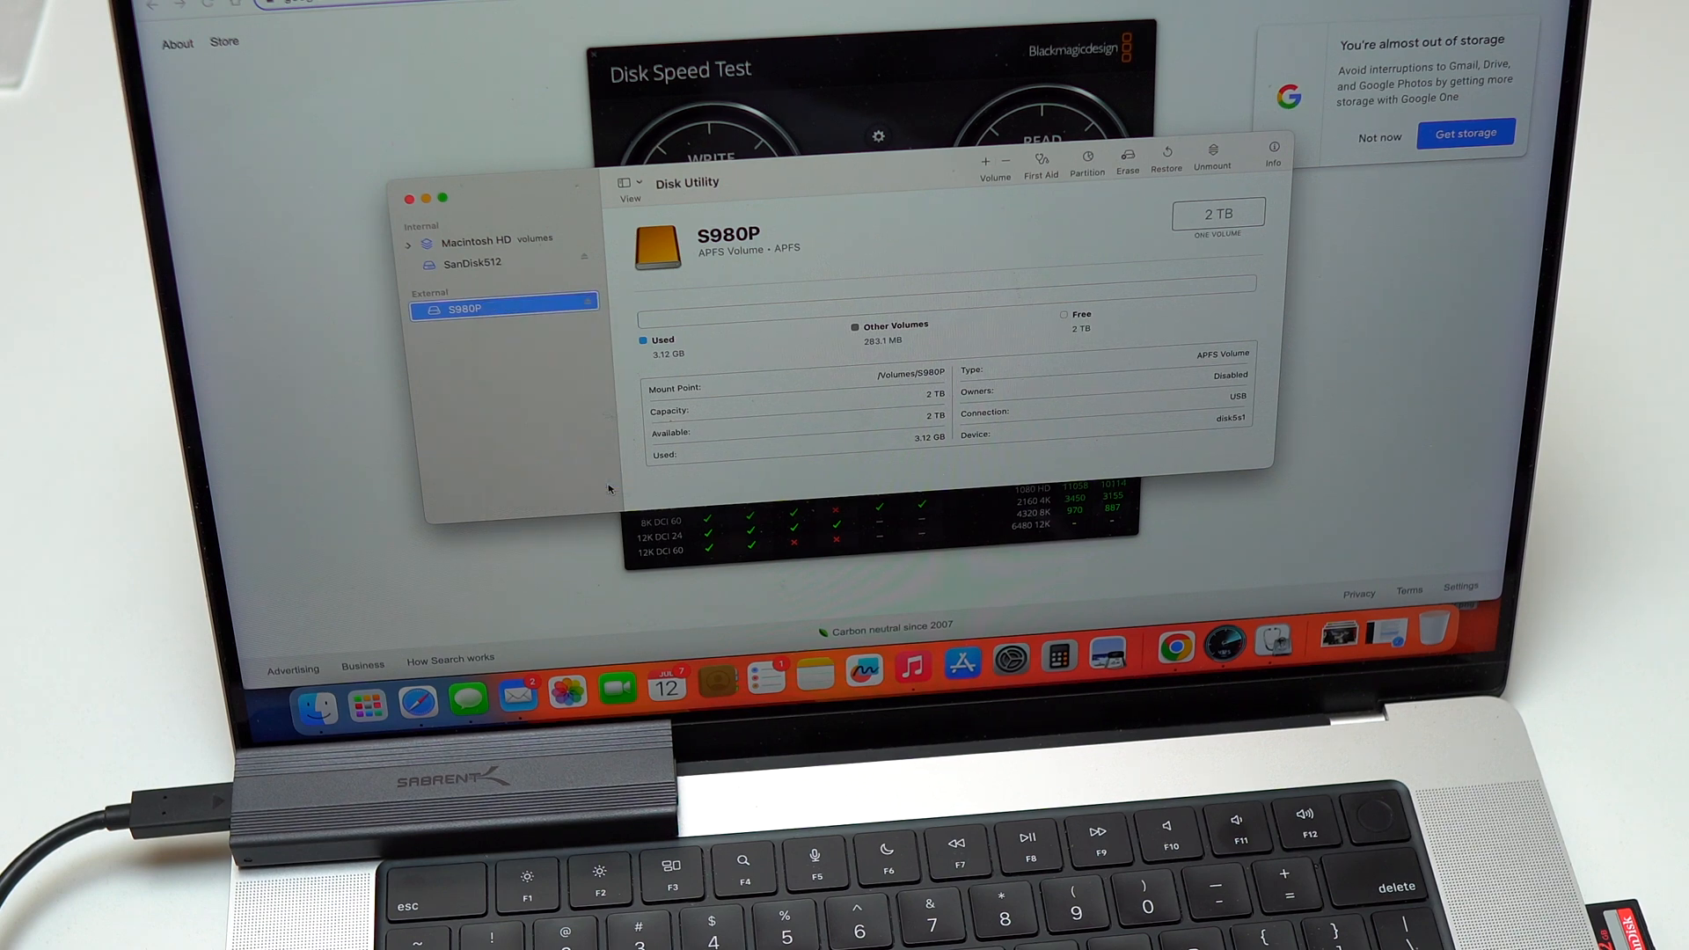
{"action": "left_click", "coordinate": [985, 154]}
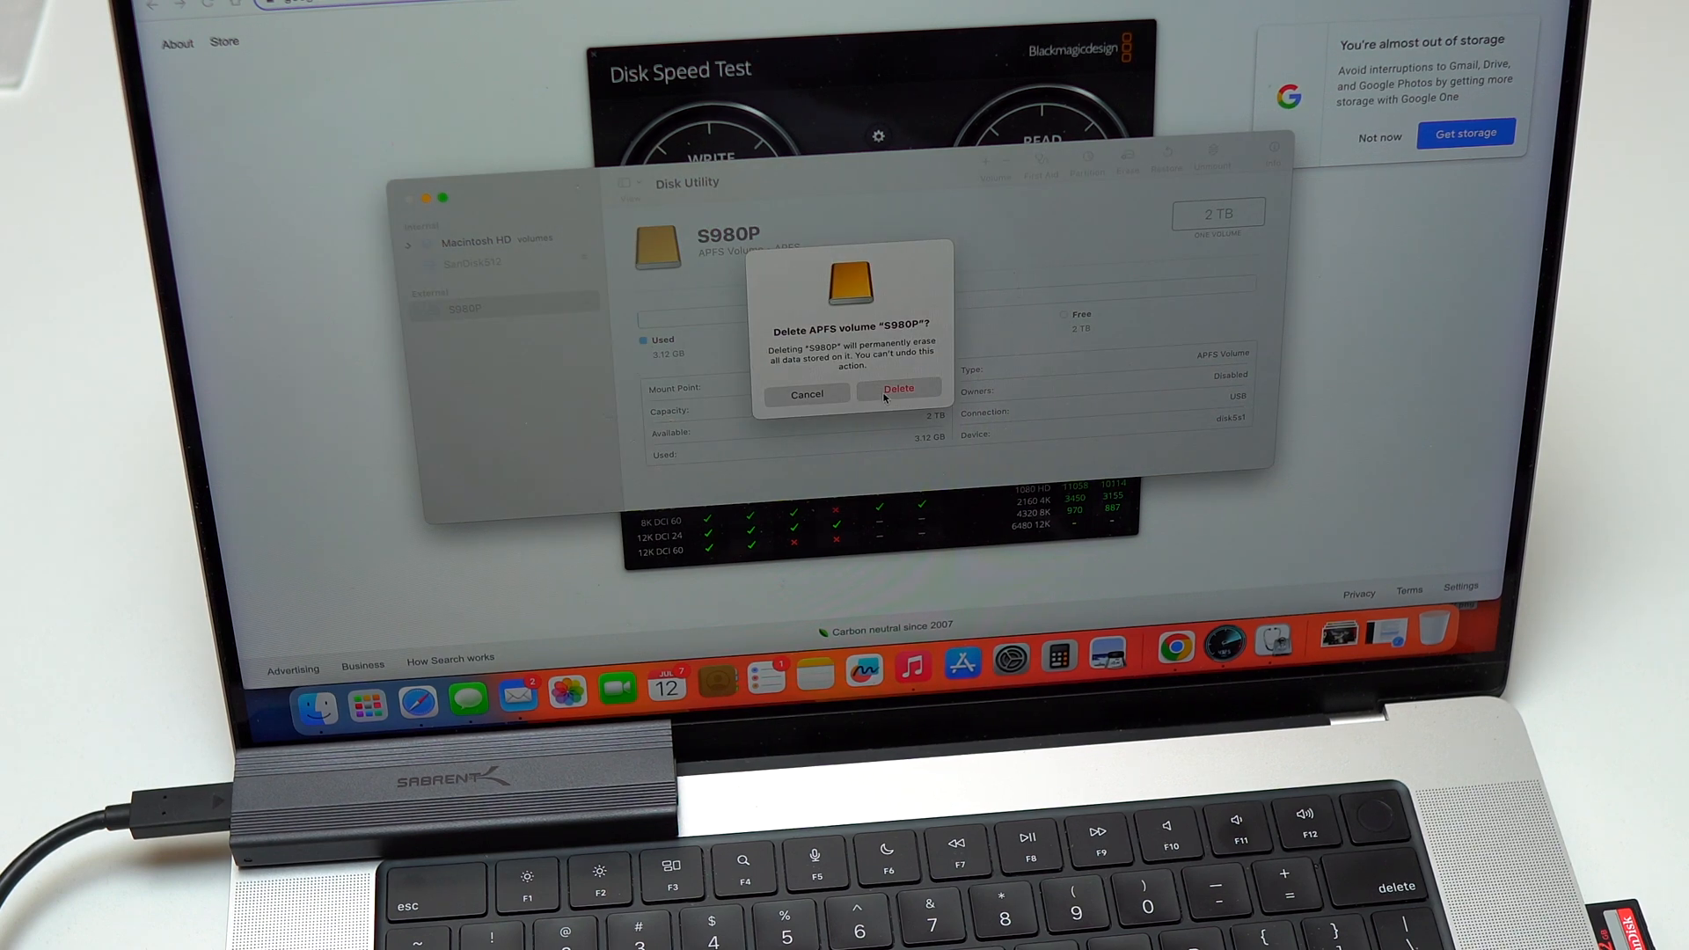
{"action": "left_click", "coordinate": [898, 389]}
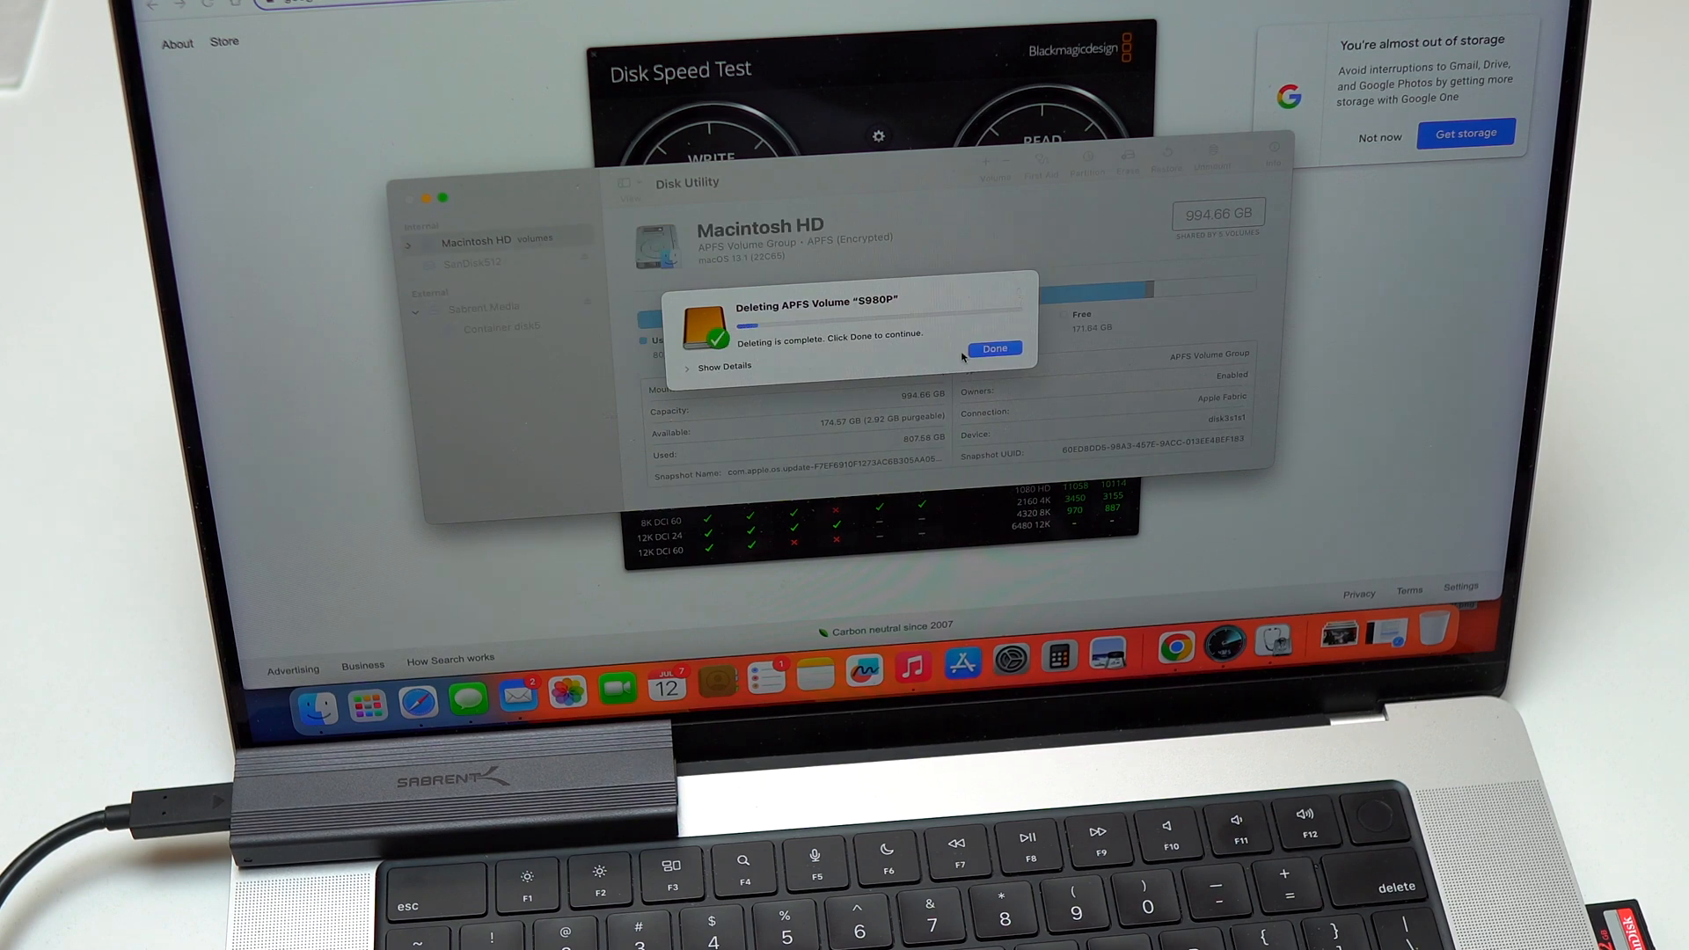
{"action": "left_click", "coordinate": [994, 349]}
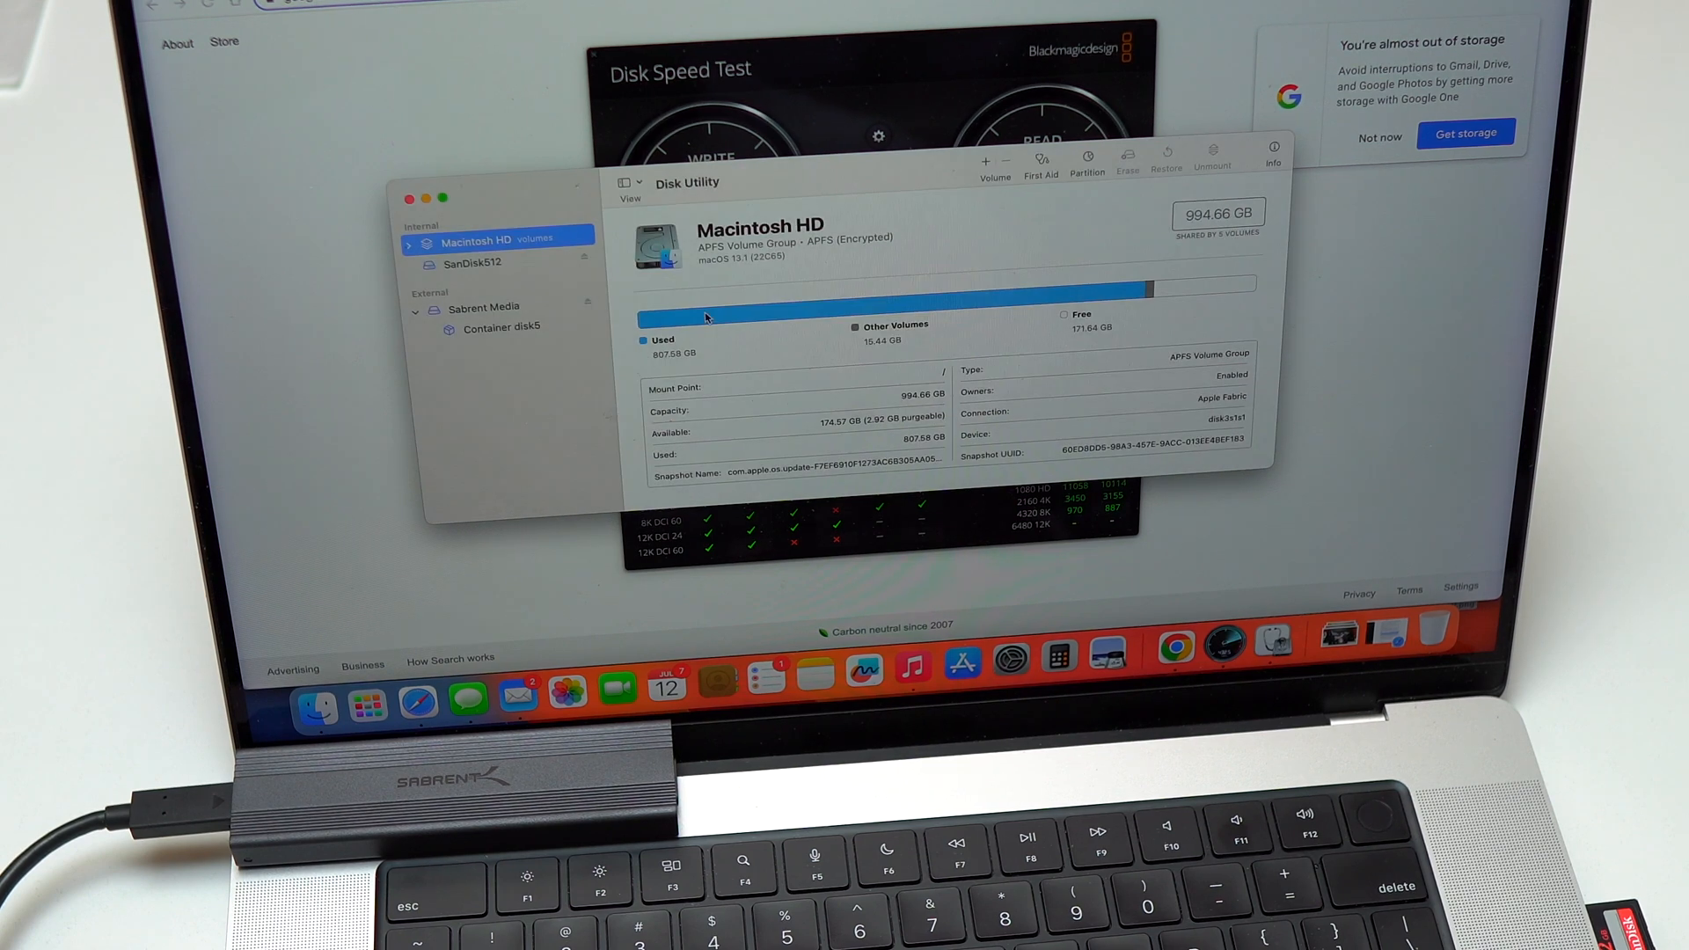
{"action": "left_click", "coordinate": [484, 307]}
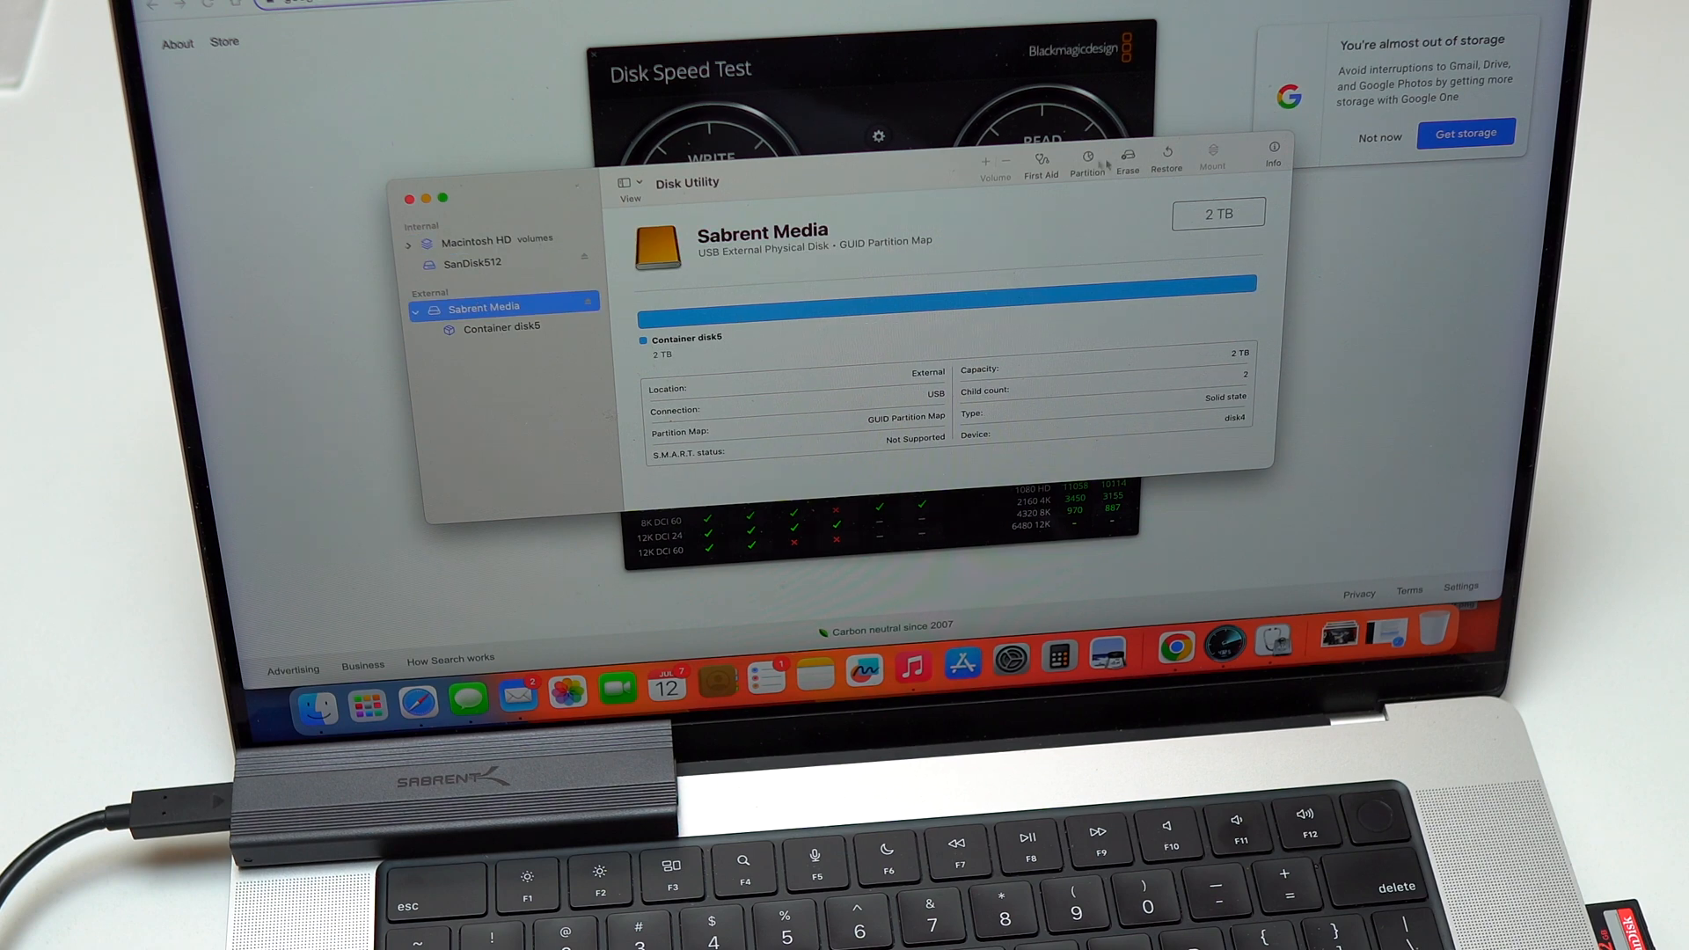
Step: Erase Sabrent Media as an ExFAT volume named 'S980P'
{"action": "left_click", "coordinate": [1127, 157]}
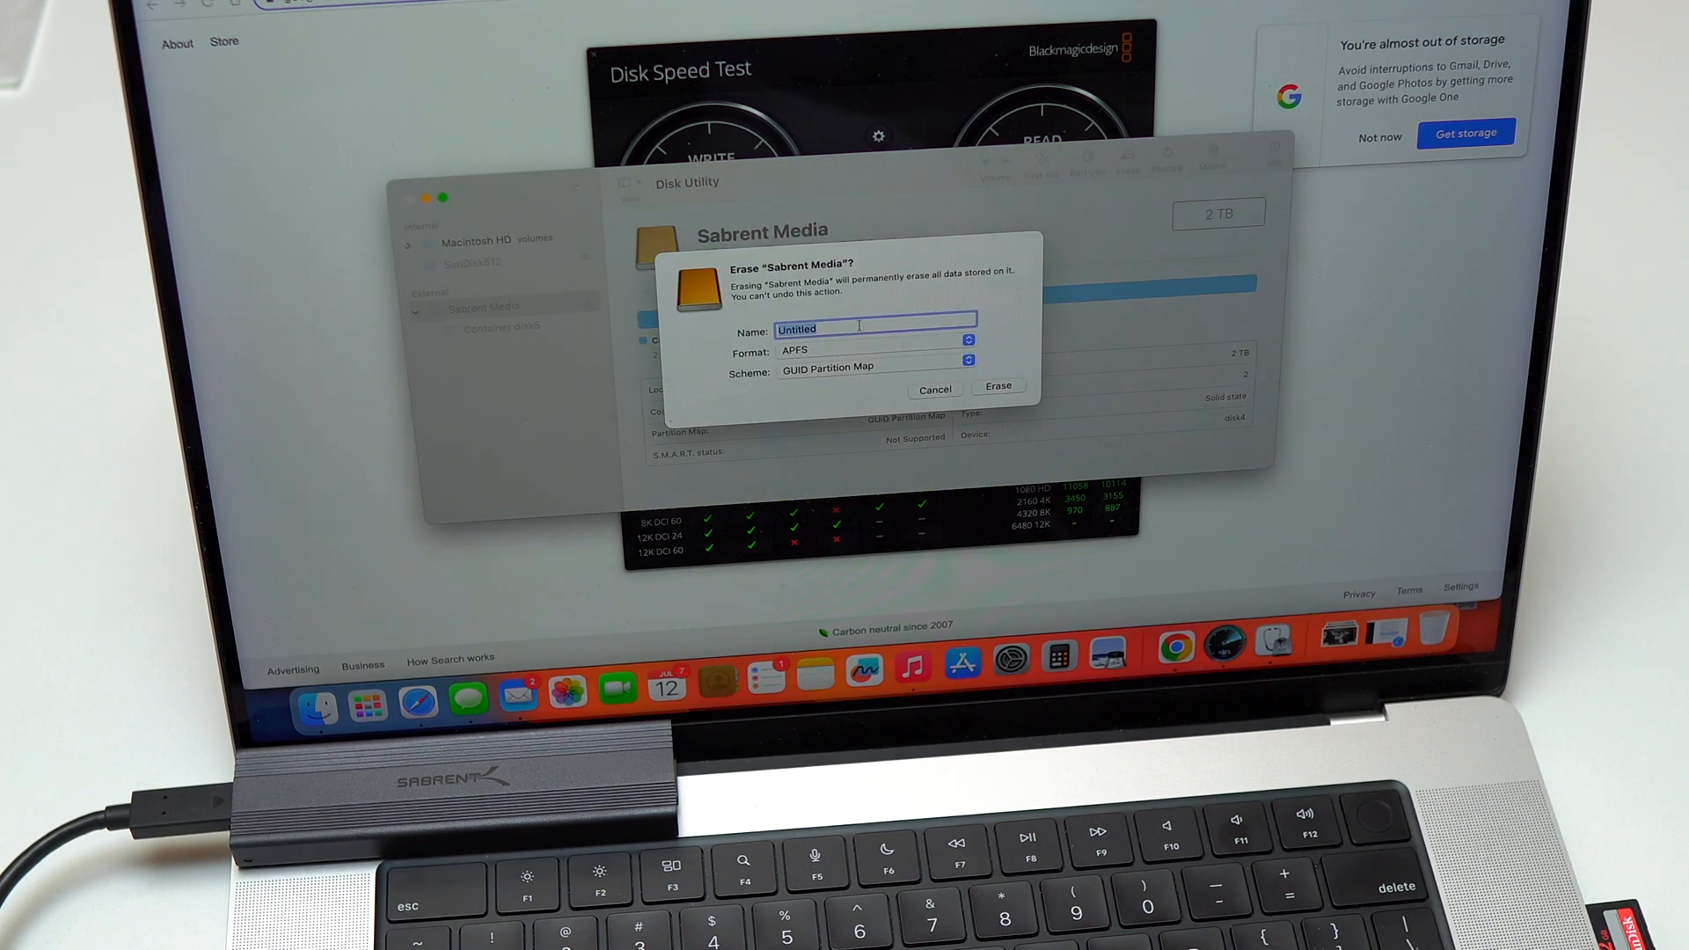
{"action": "type", "text": "S980P"}
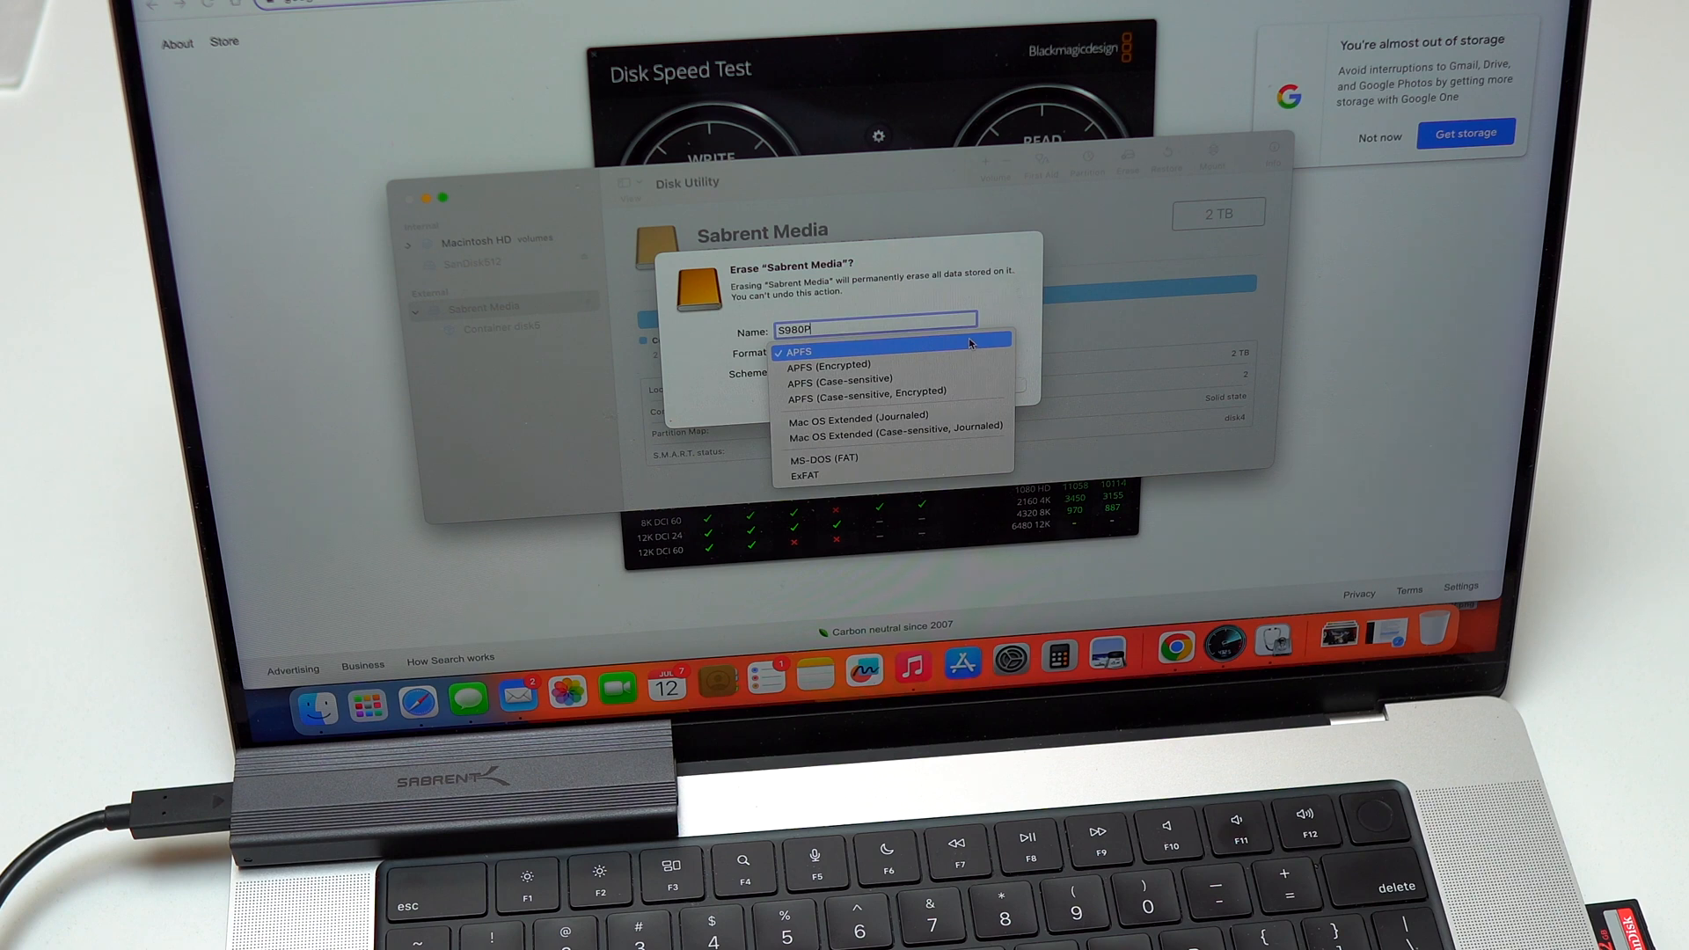
{"action": "mouse_move", "coordinate": [835, 485]}
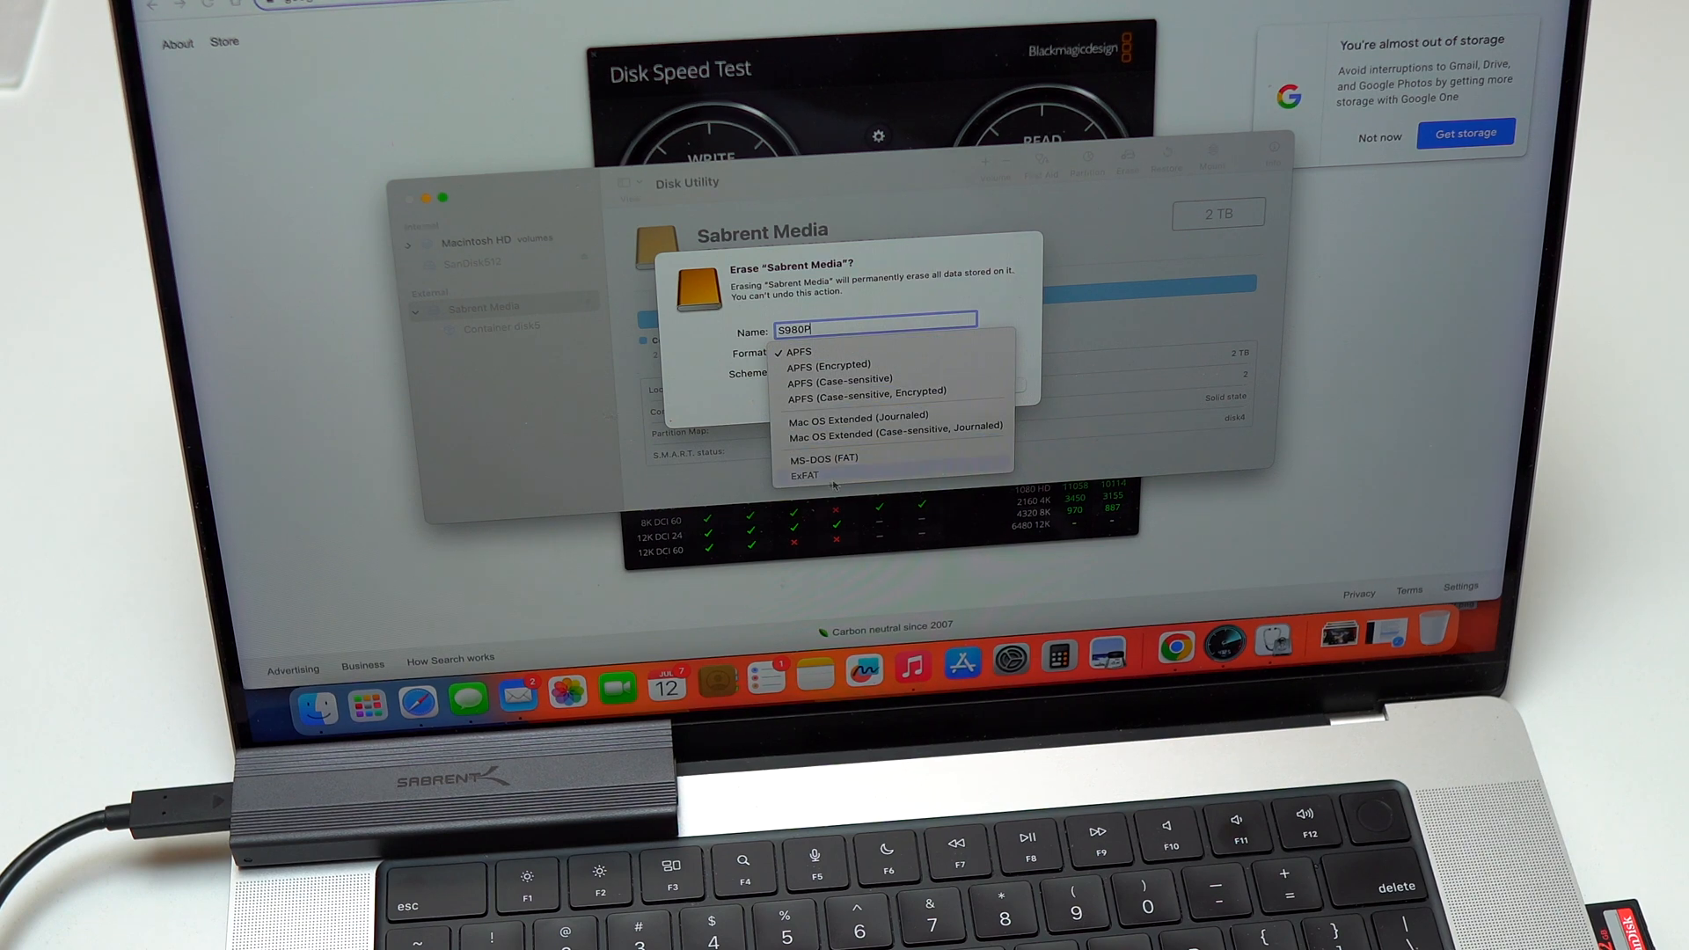
{"action": "left_click", "coordinate": [806, 475]}
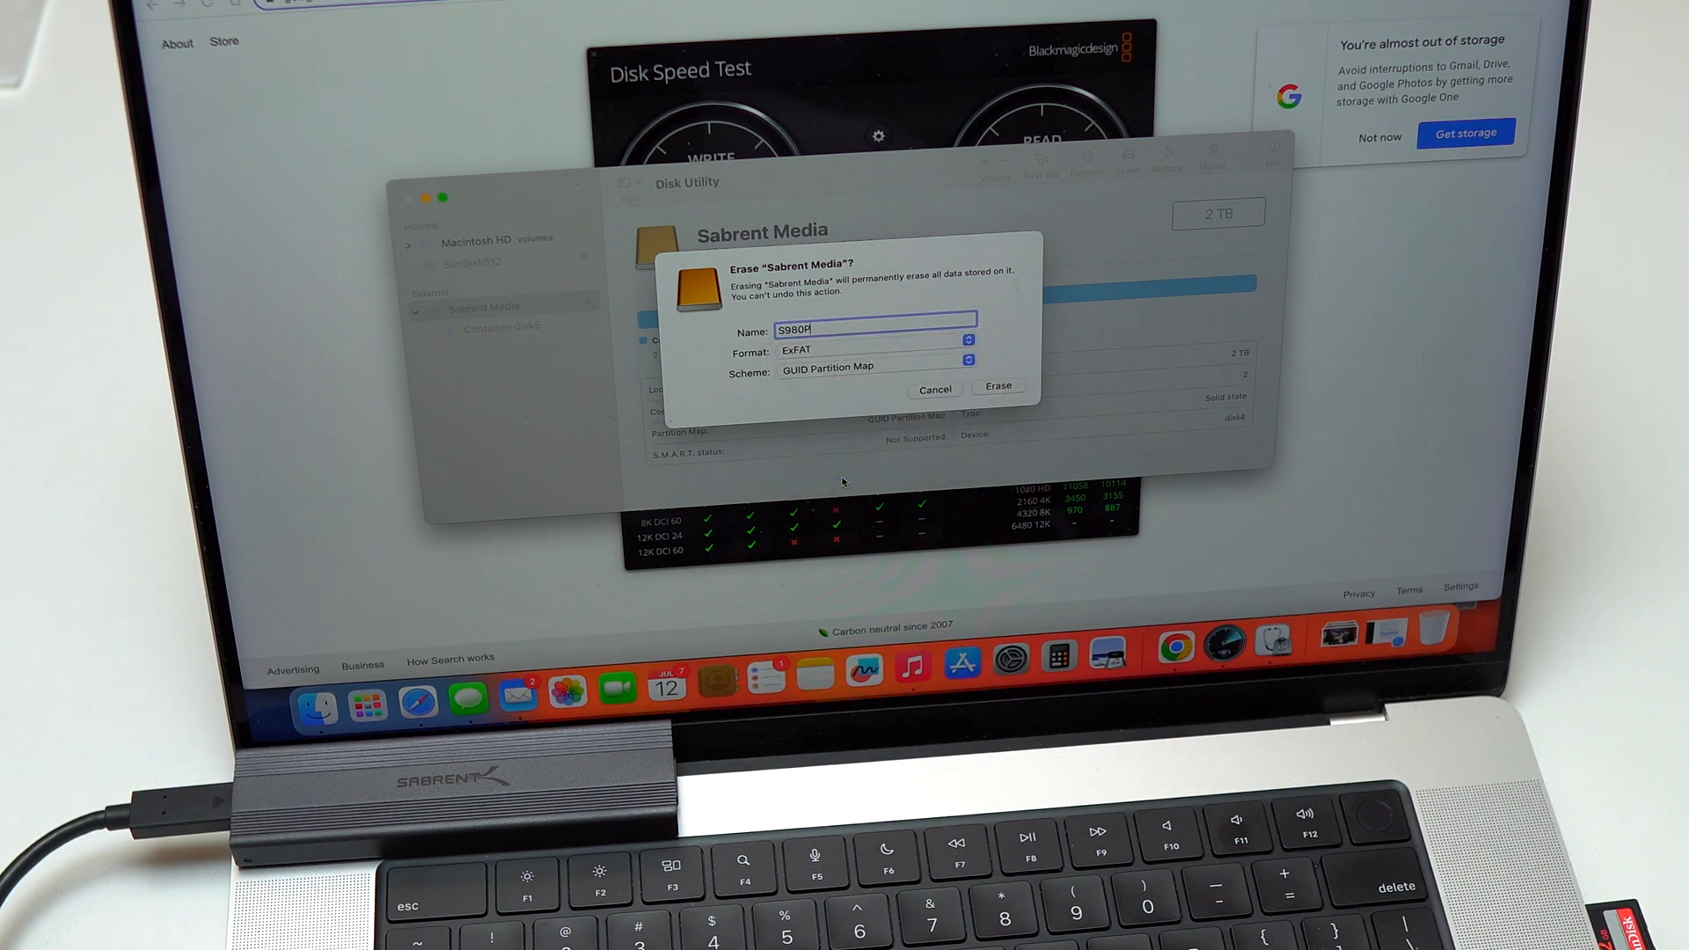
{"action": "left_click", "coordinate": [997, 388]}
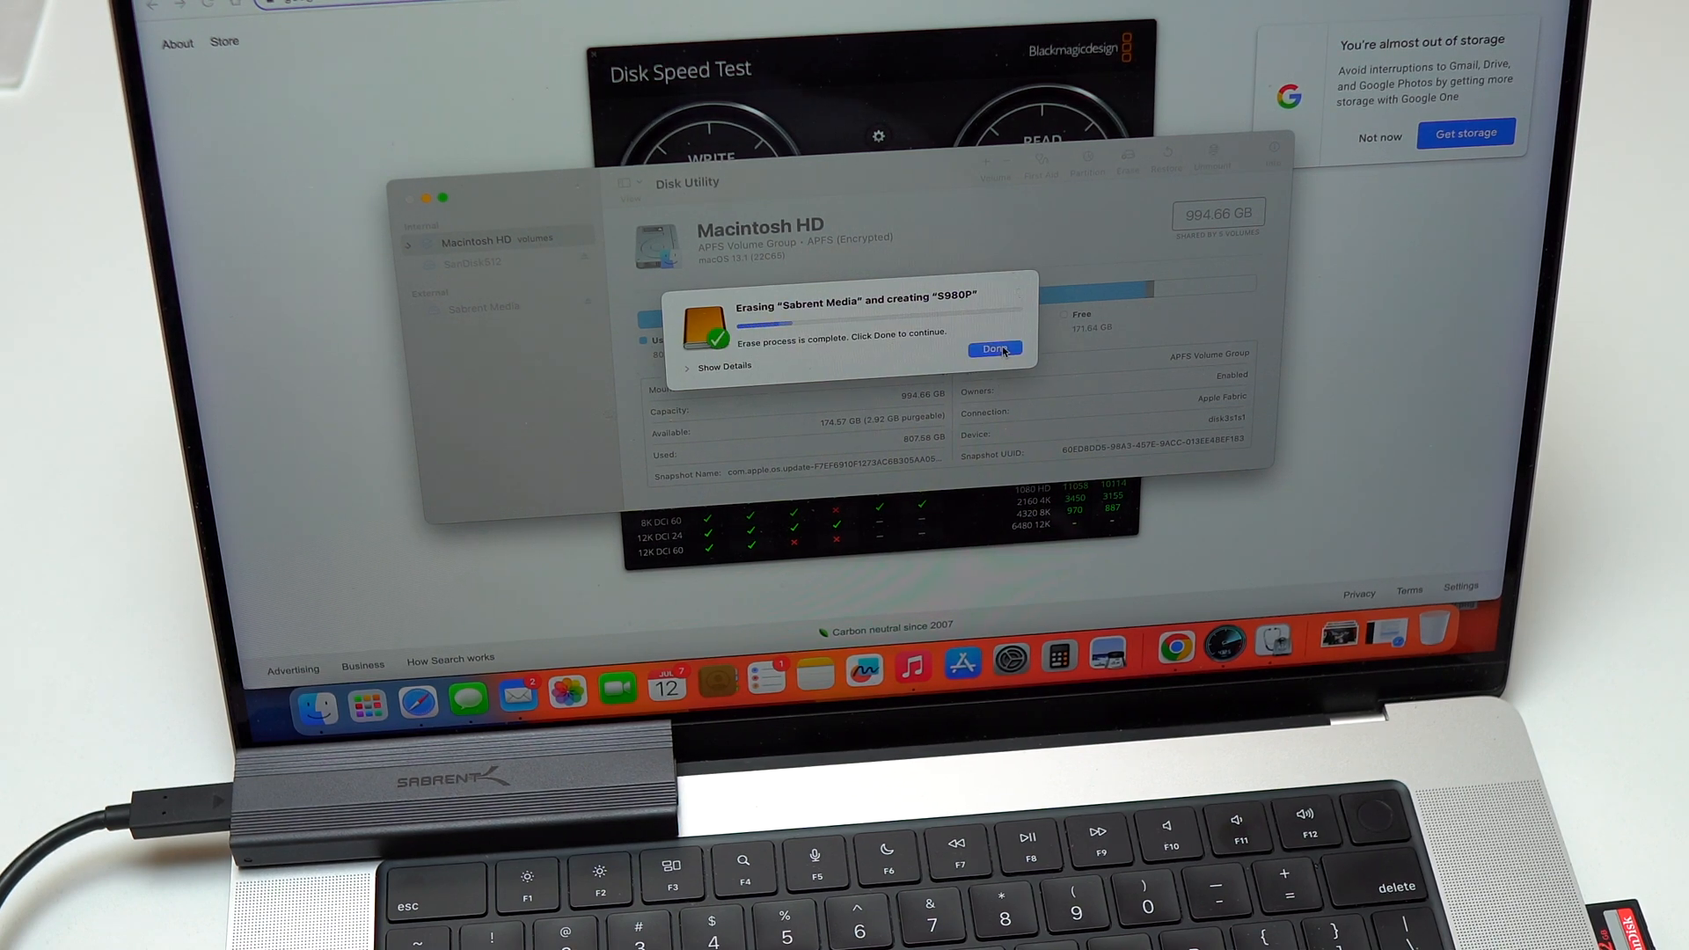
{"action": "left_click", "coordinate": [992, 348]}
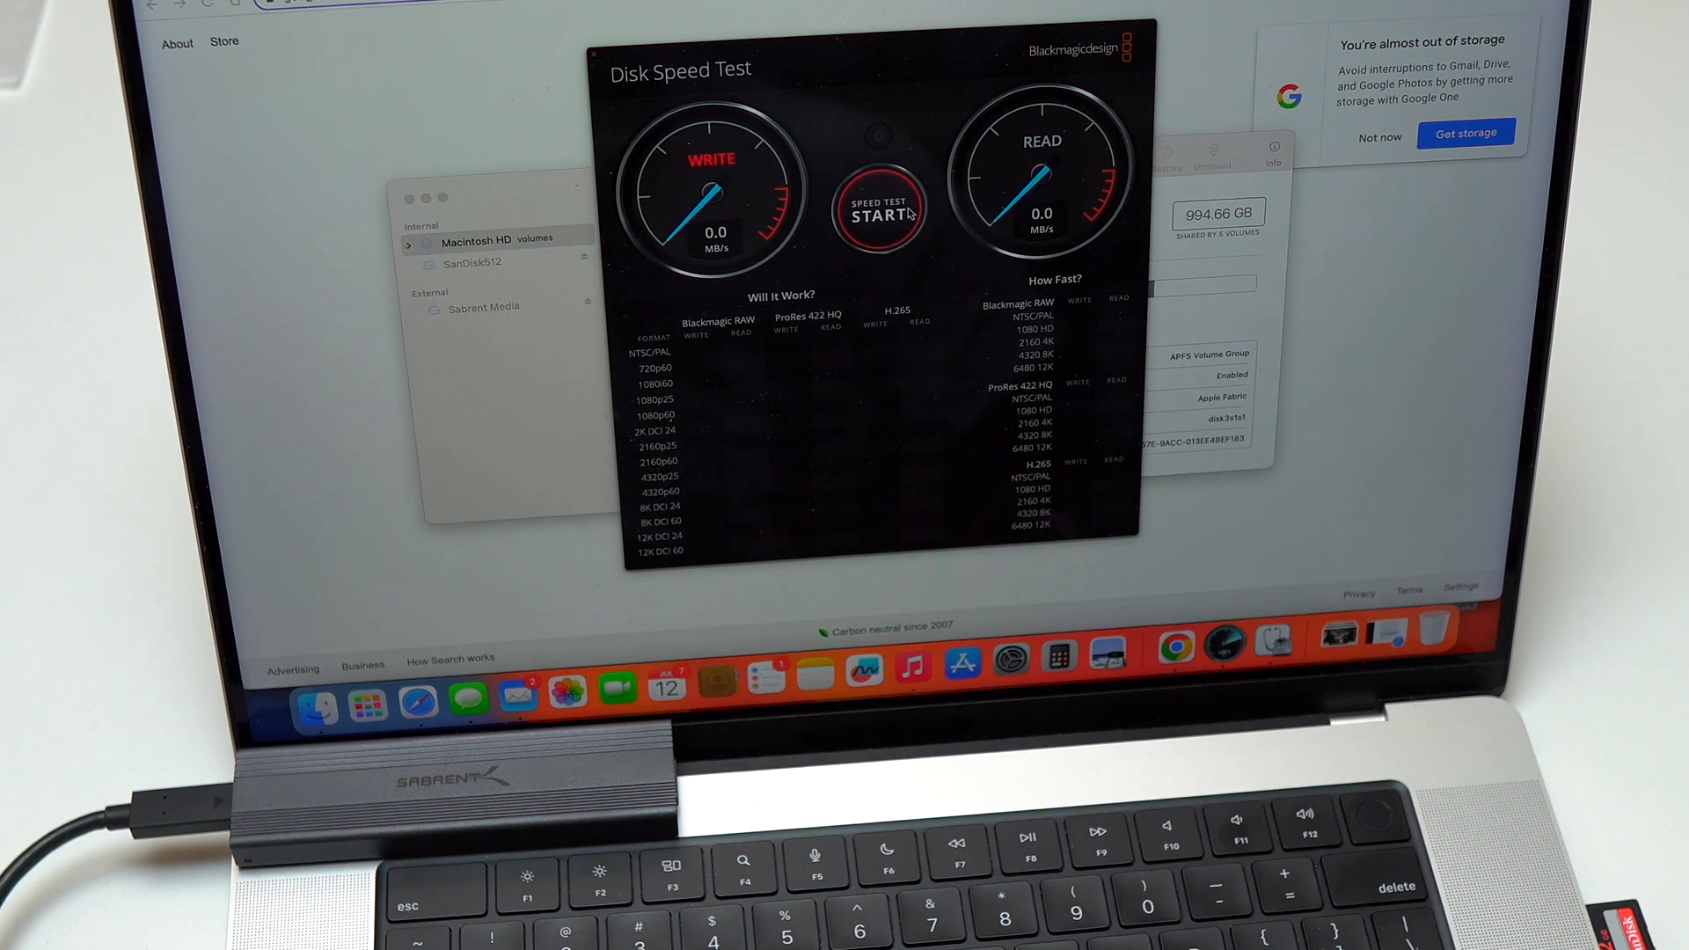
Step: Run the speed test on the ExFAT S980P drive
{"action": "left_click", "coordinate": [879, 210]}
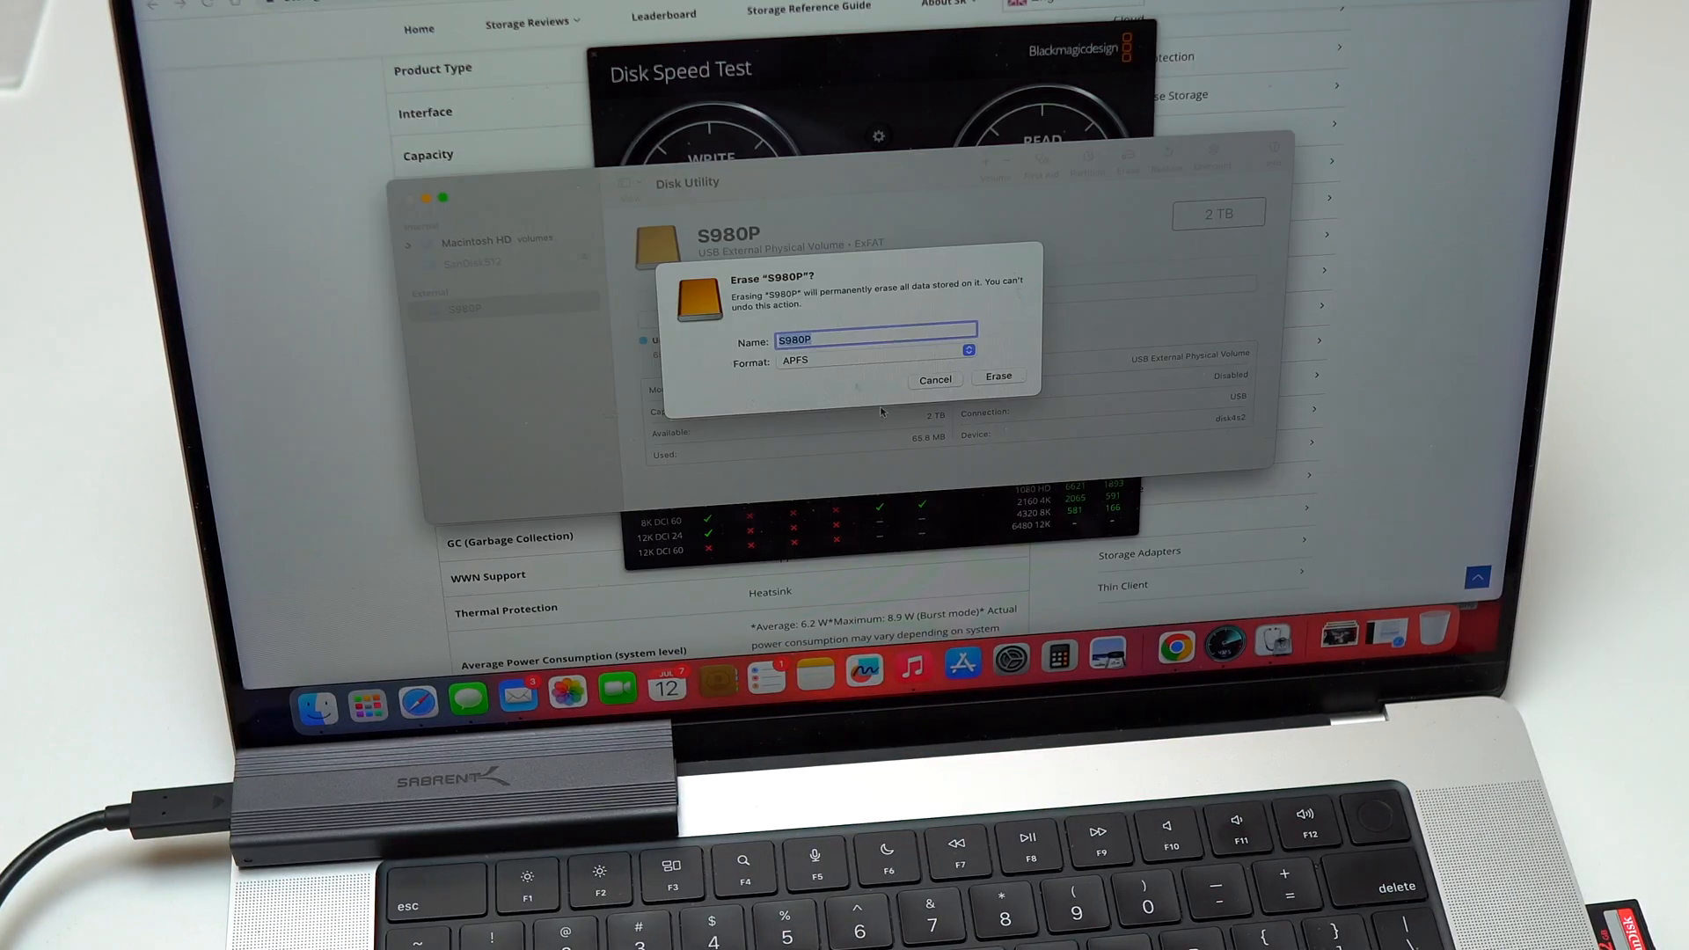
Step: Confirm erasing S980P as APFS and dismiss the completion notice
{"action": "left_click", "coordinate": [998, 376]}
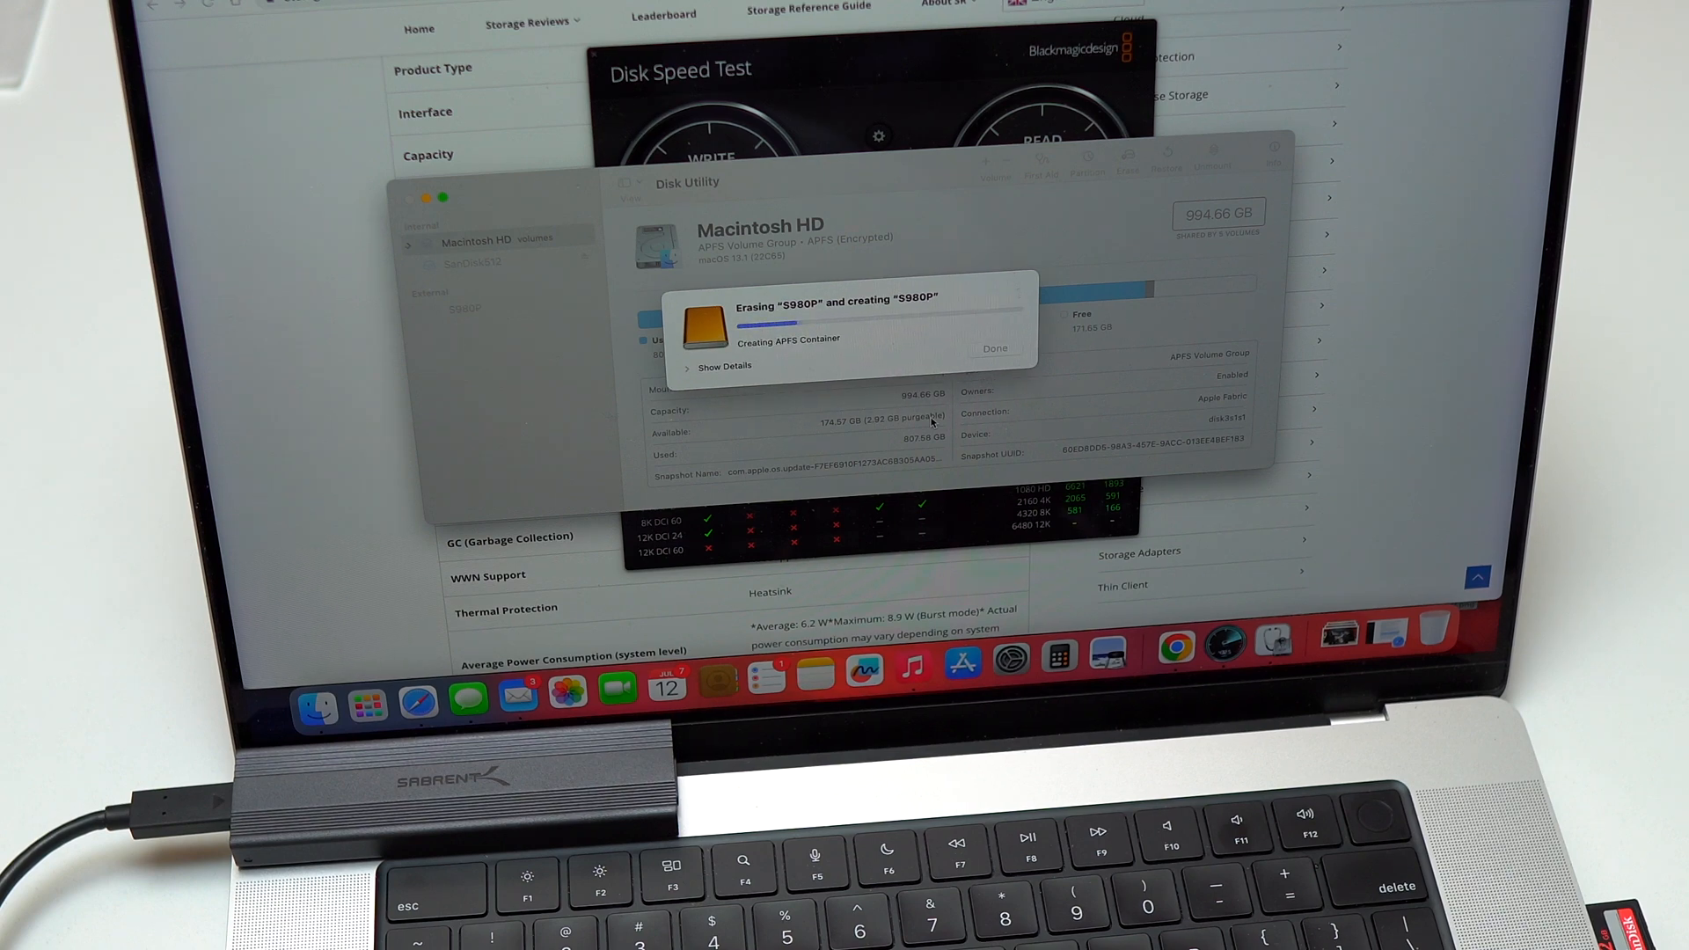
{"action": "left_click", "coordinate": [992, 349]}
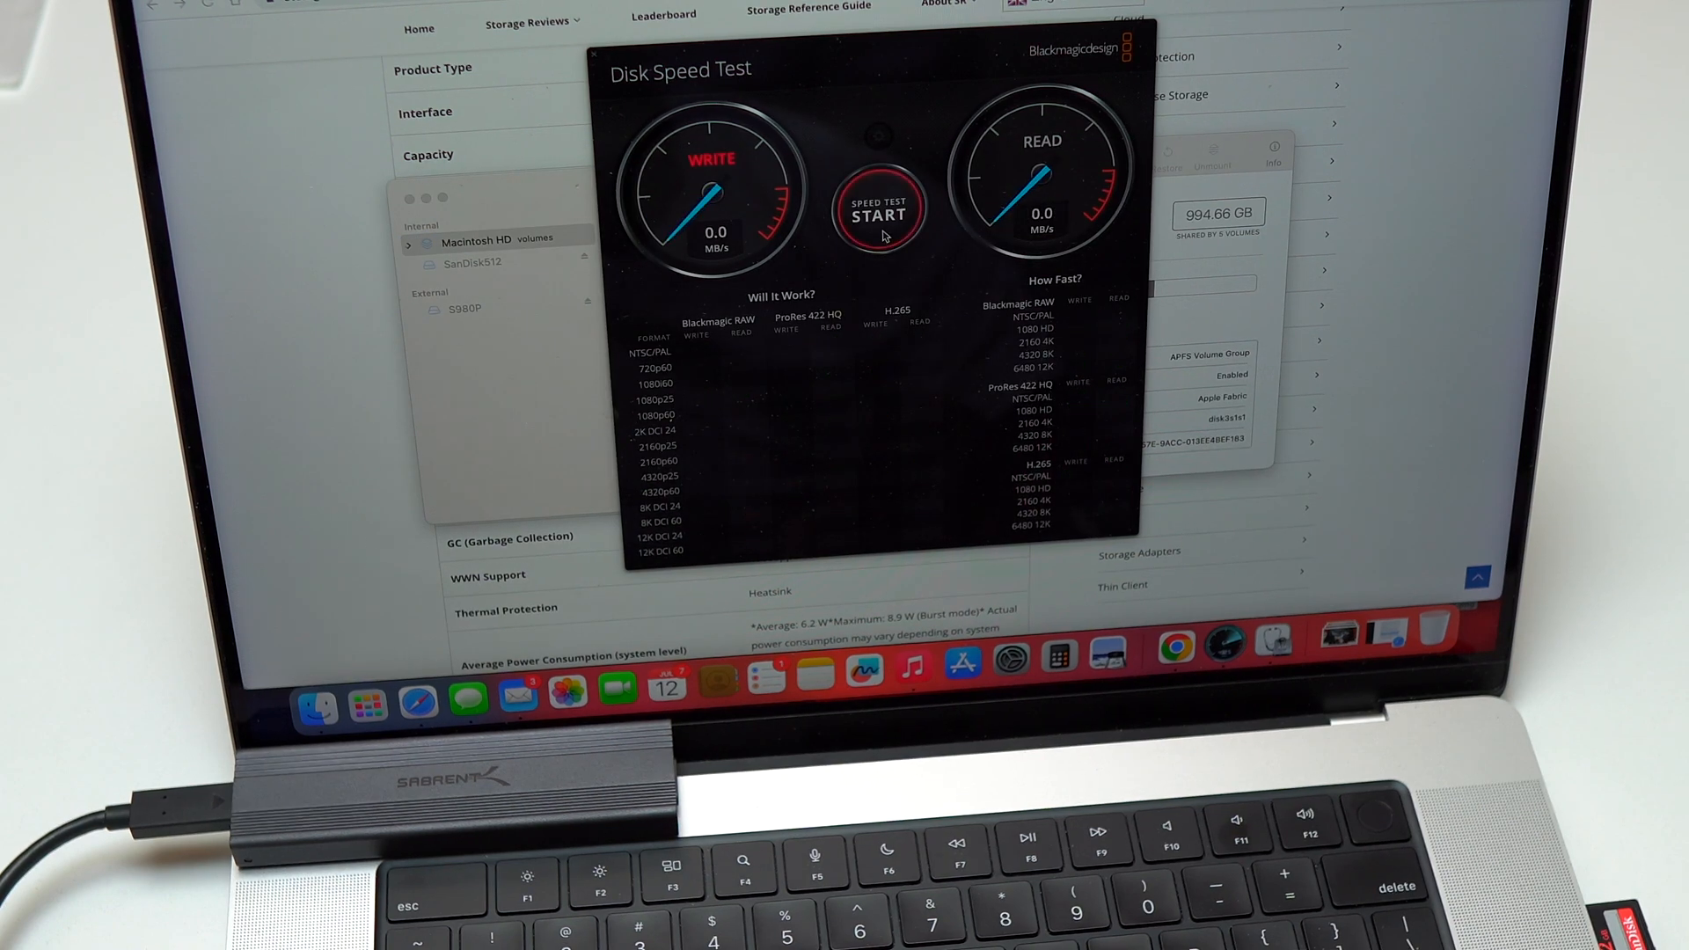
Step: Start the speed test on the APFS S980P drive, reaching about 973 MB/s write
{"action": "left_click", "coordinate": [879, 211]}
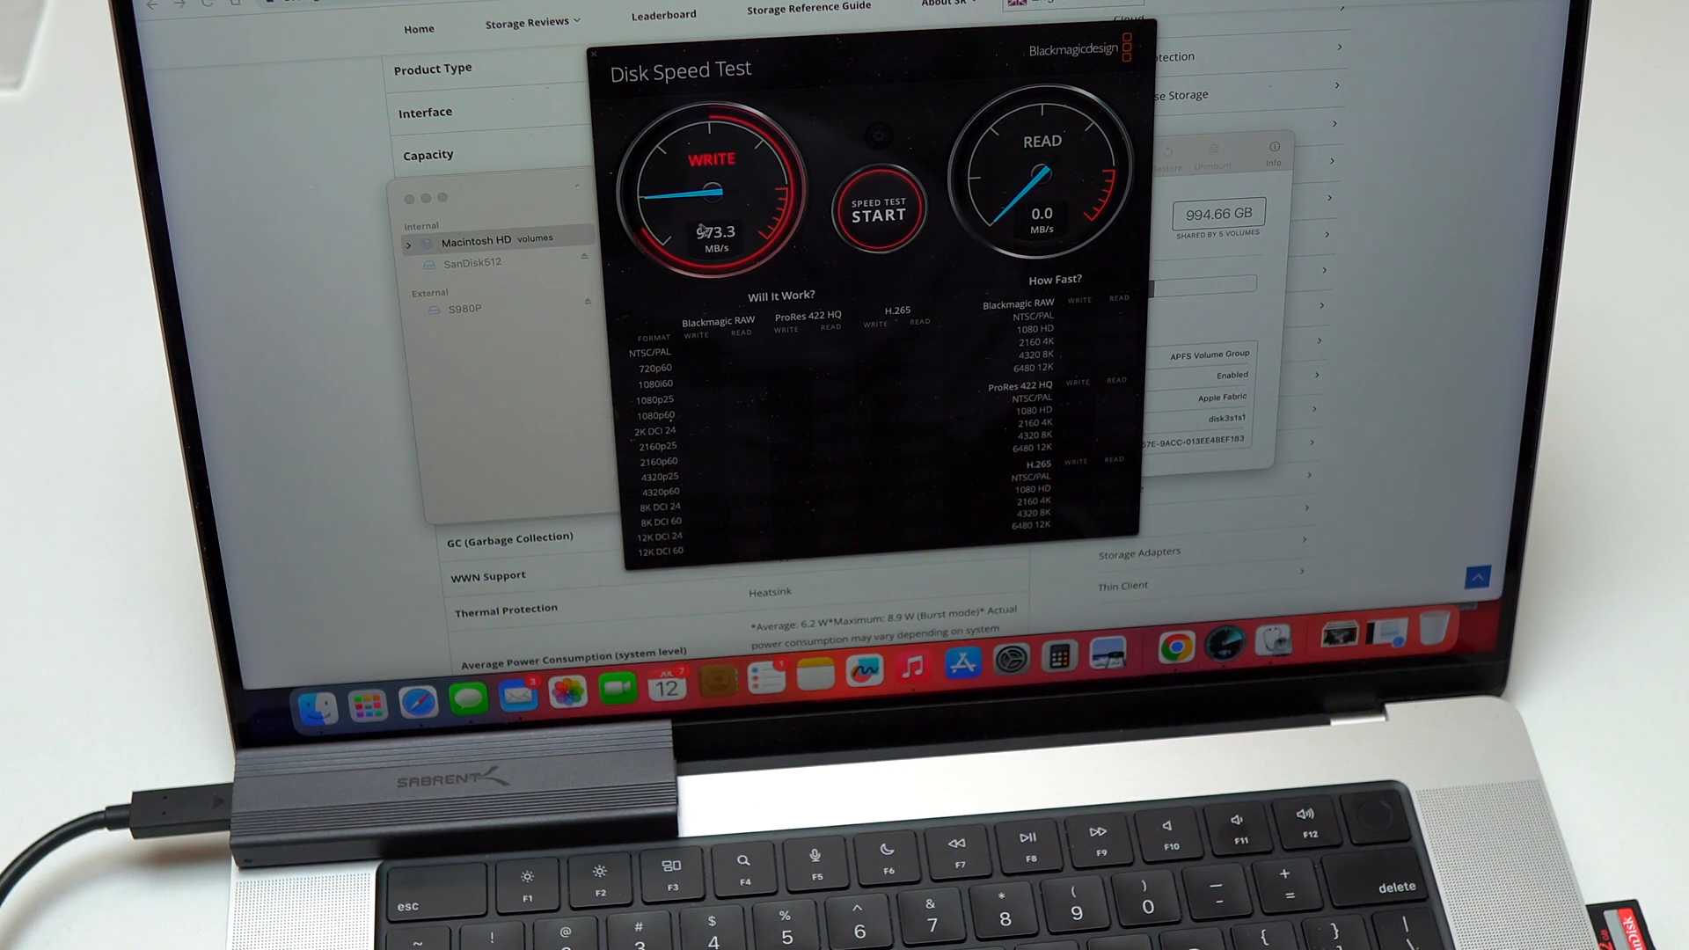
{"action": "left_click", "coordinate": [878, 212]}
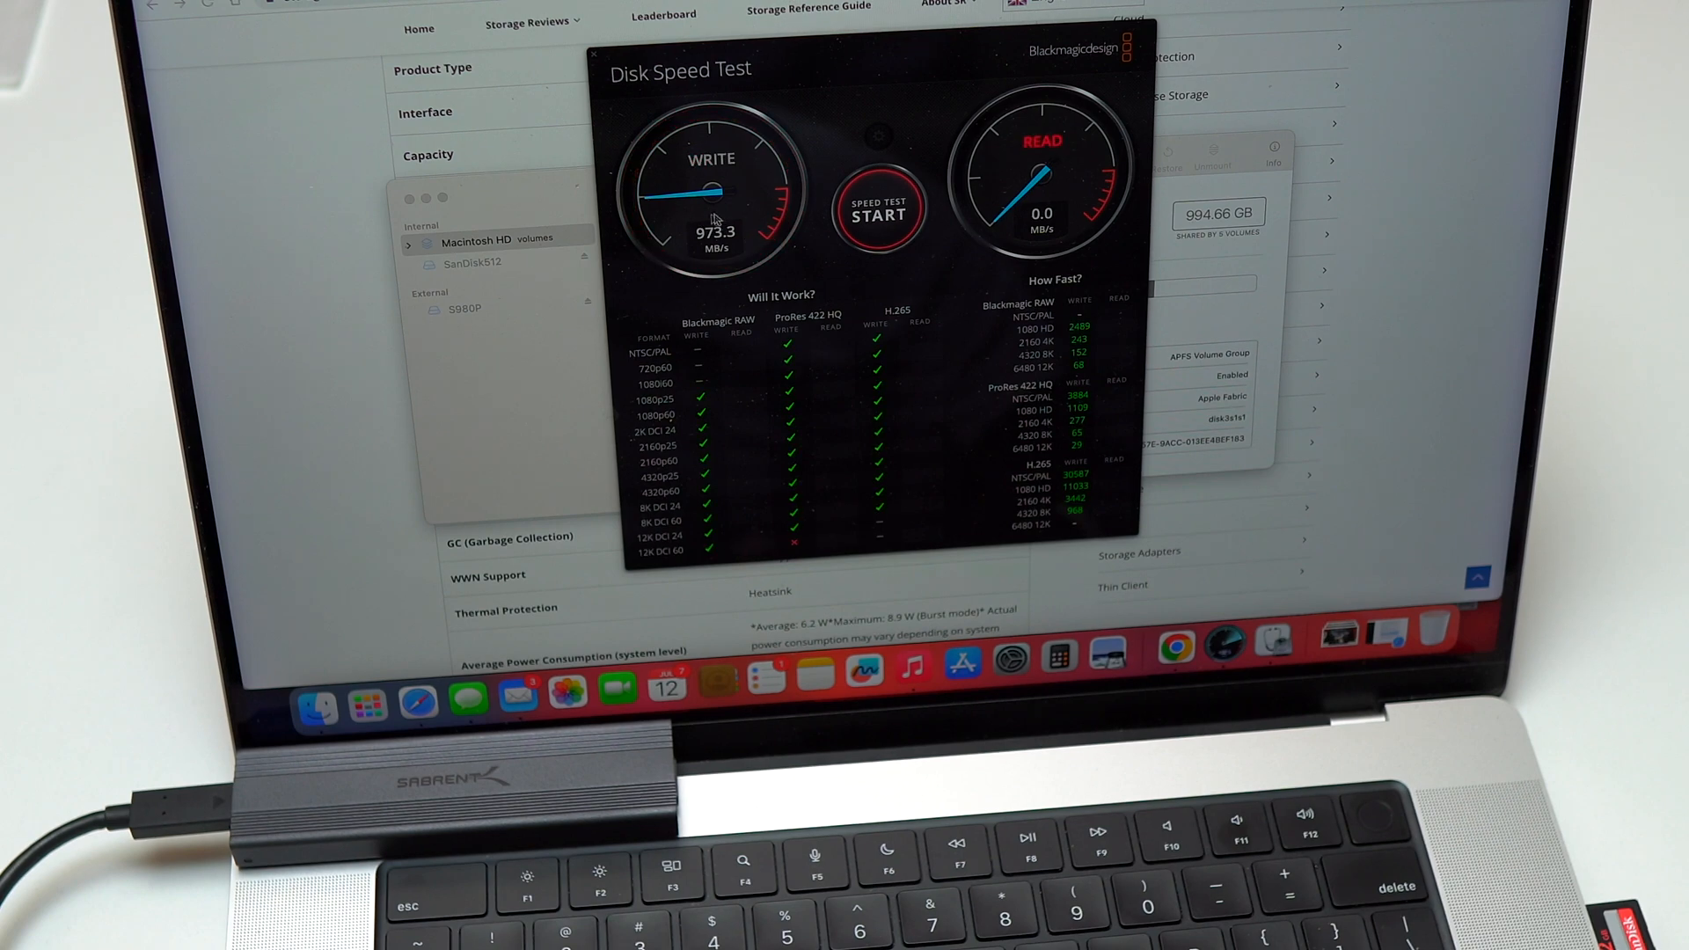